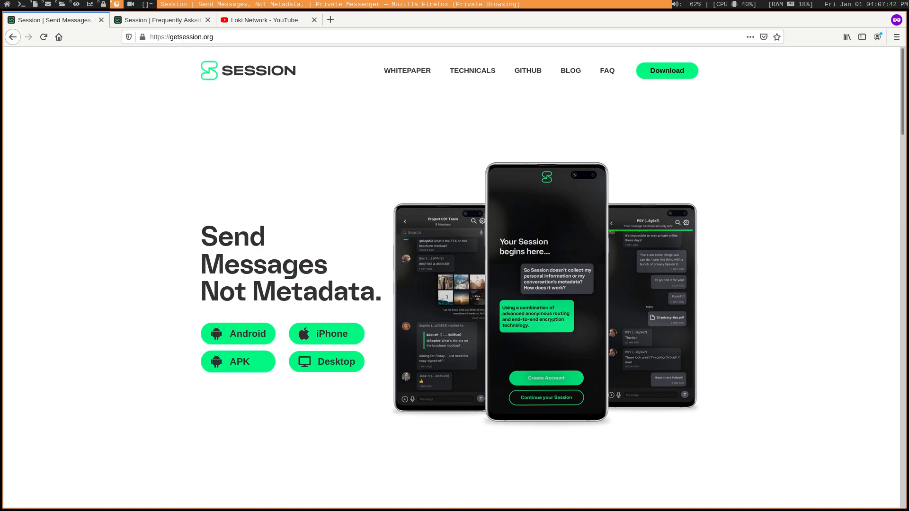
pyautogui.moveTo(263, 173)
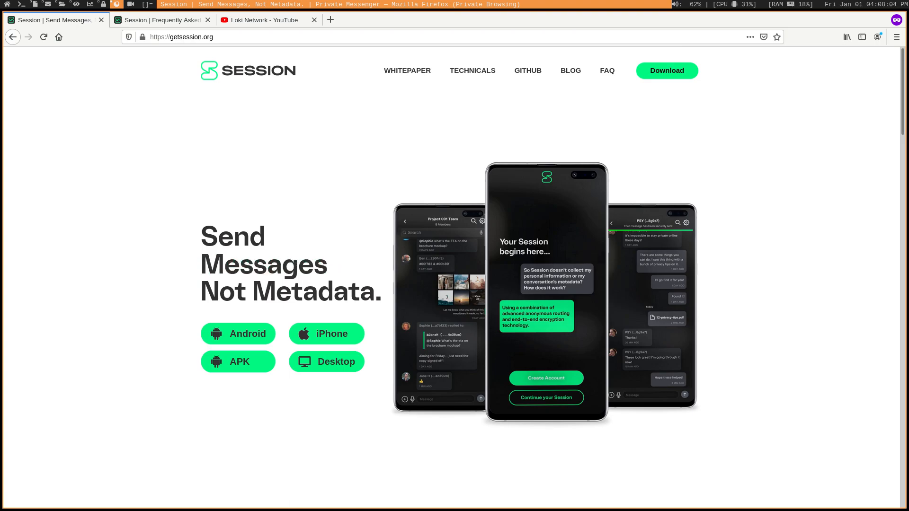
pyautogui.moveTo(150, 178)
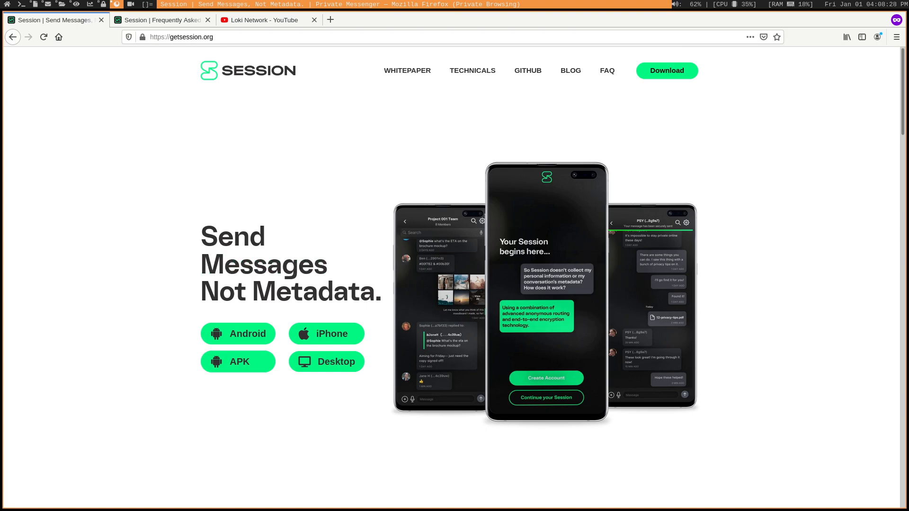
pyautogui.moveTo(284, 171)
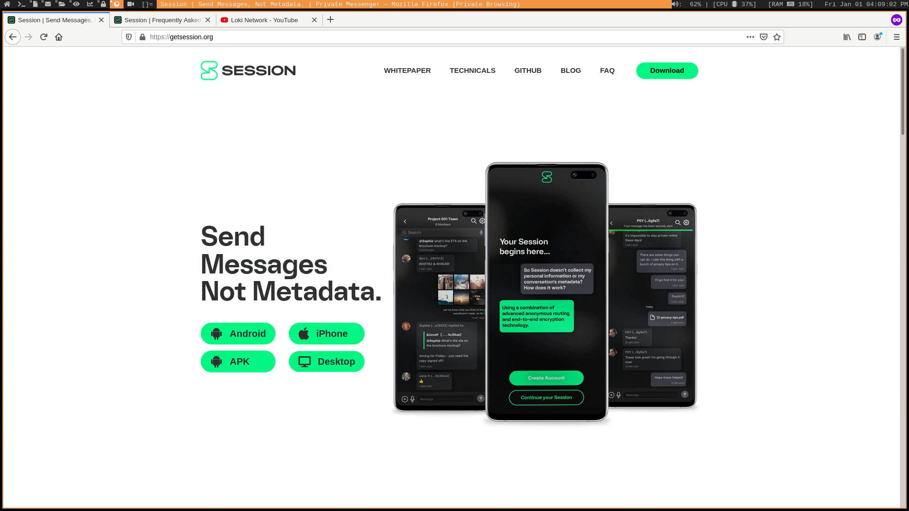
# - Switch to the Session FAQ tab and scroll past Security into the Privacy and Contacts sections
pyautogui.scroll(-3)
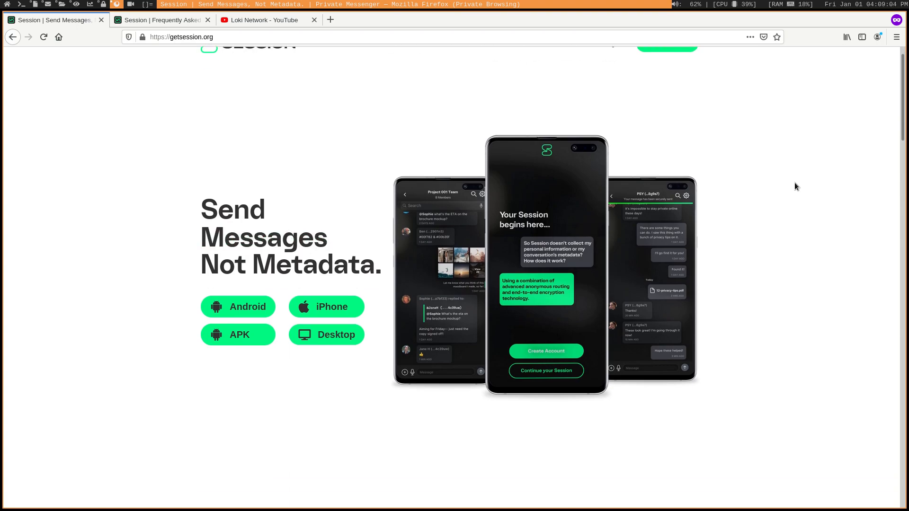
pyautogui.scroll(3)
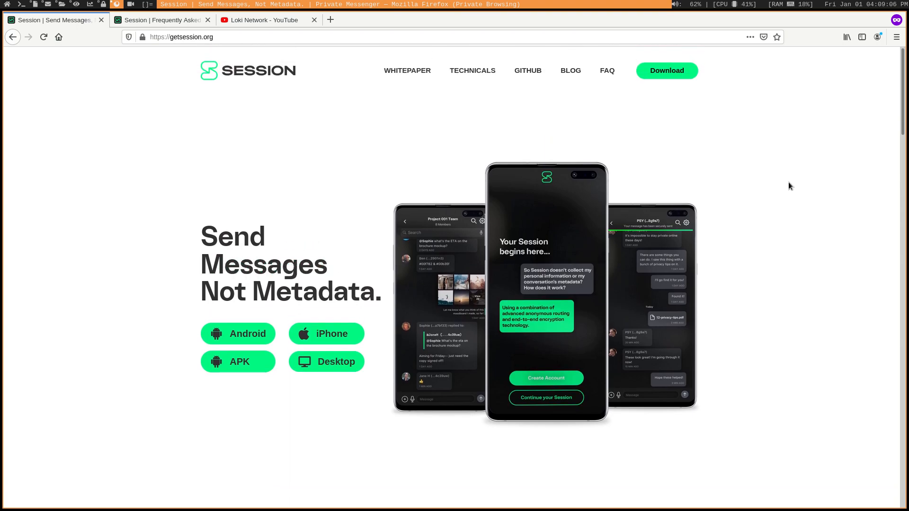
pyautogui.moveTo(674, 211)
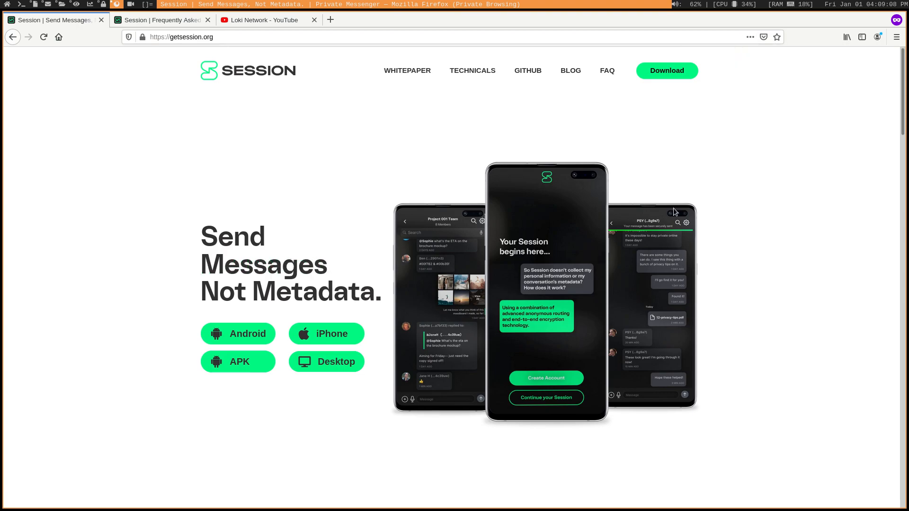
pyautogui.moveTo(191, 5)
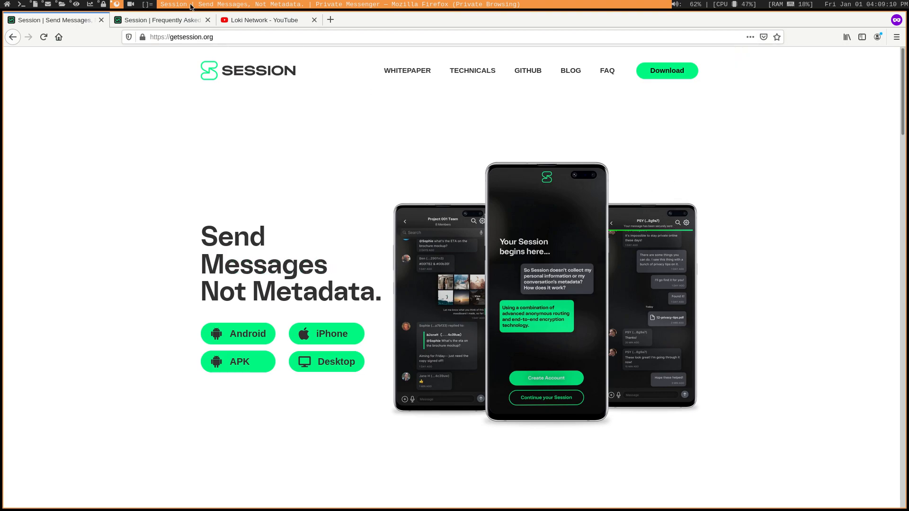
pyautogui.click(161, 20)
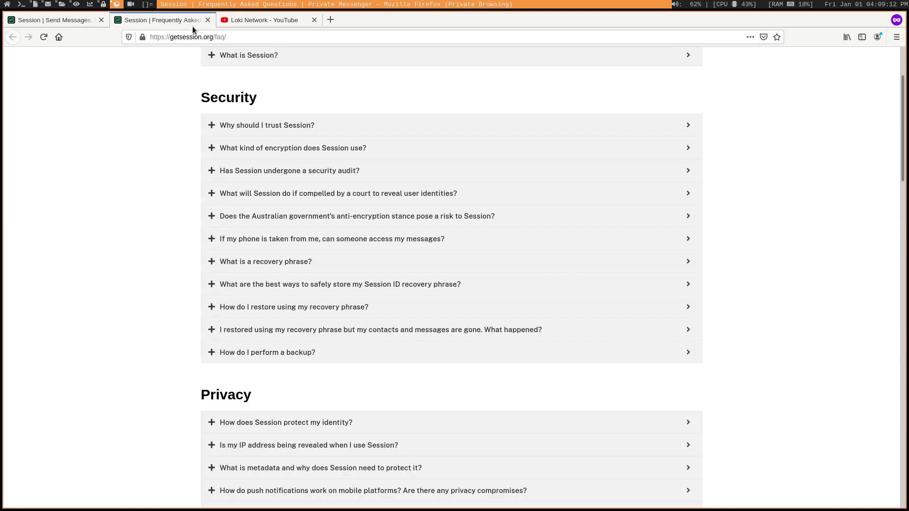
pyautogui.scroll(3)
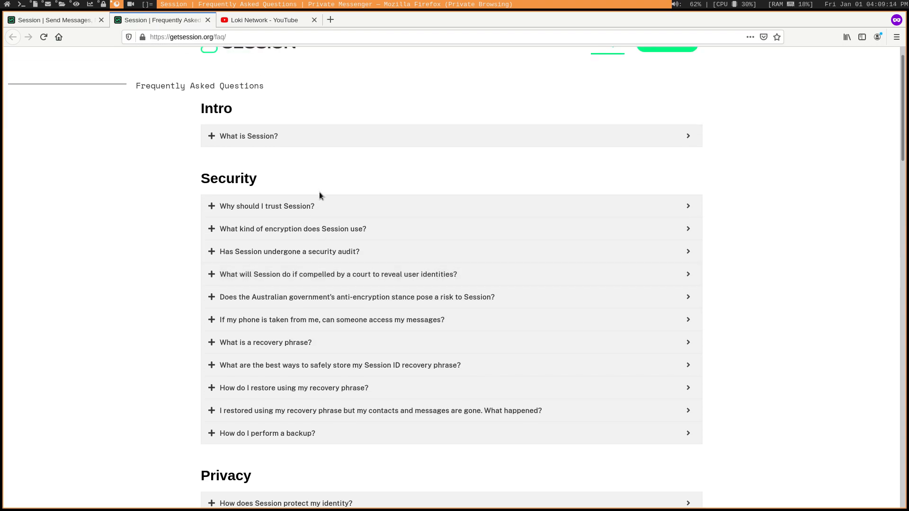
pyautogui.scroll(3)
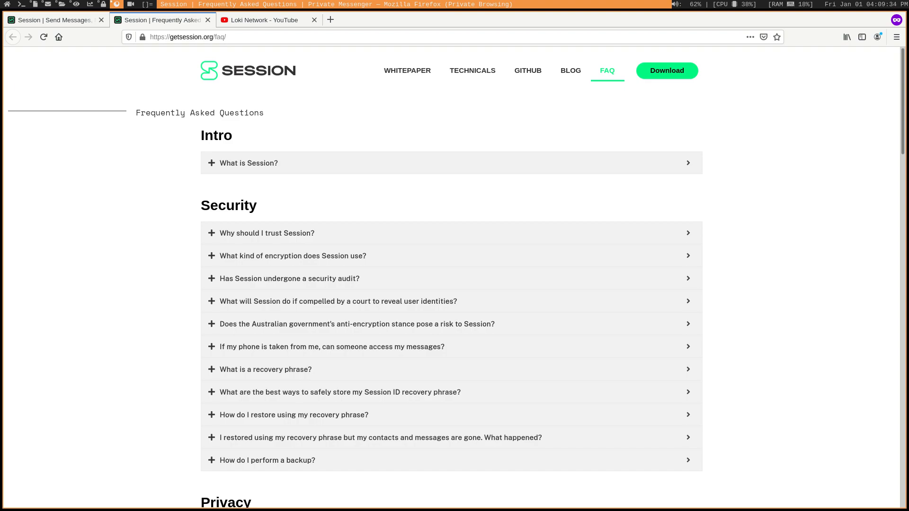
pyautogui.moveTo(808, 217)
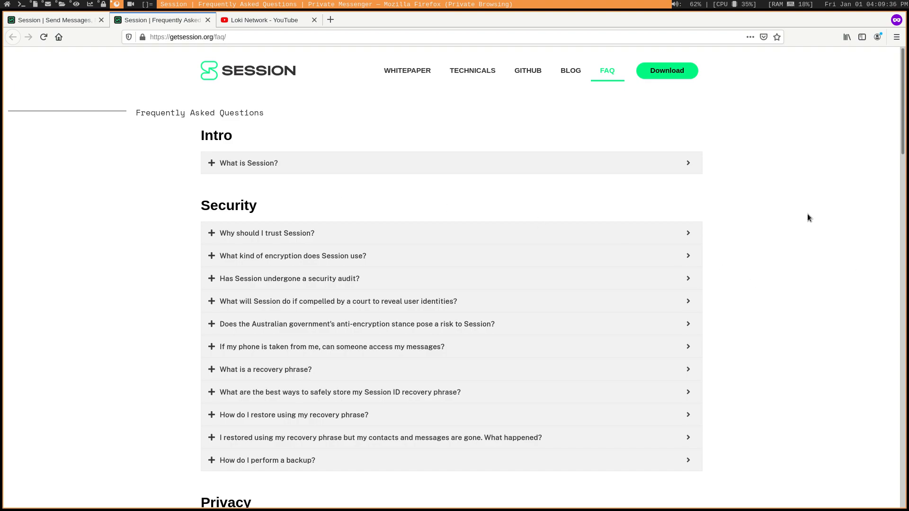
pyautogui.moveTo(869, 190)
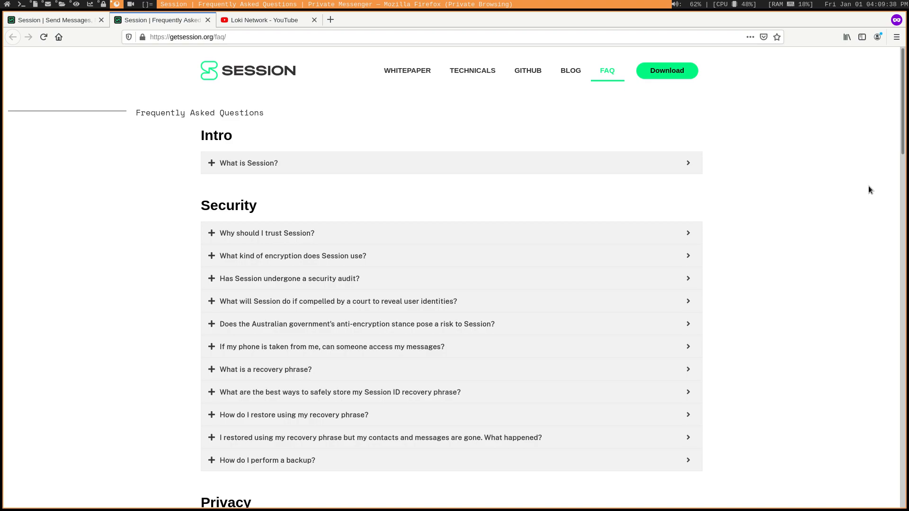
pyautogui.moveTo(854, 198)
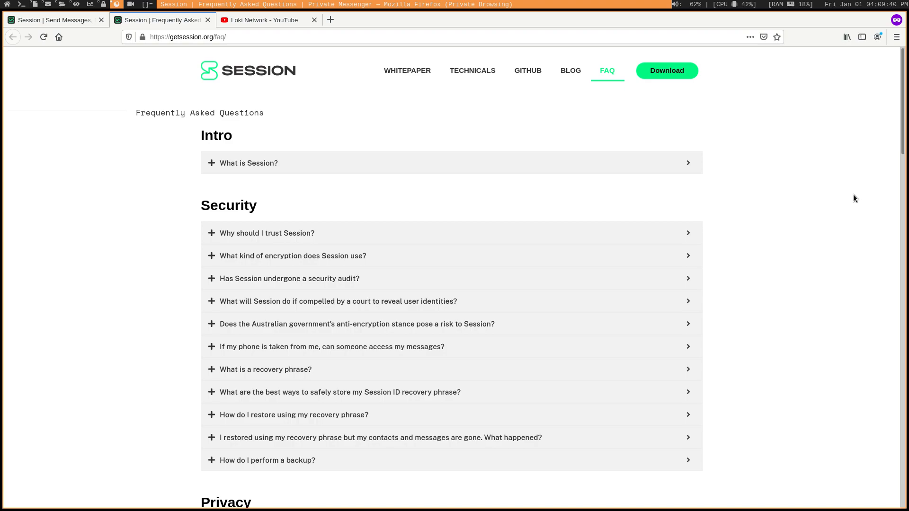
pyautogui.moveTo(851, 238)
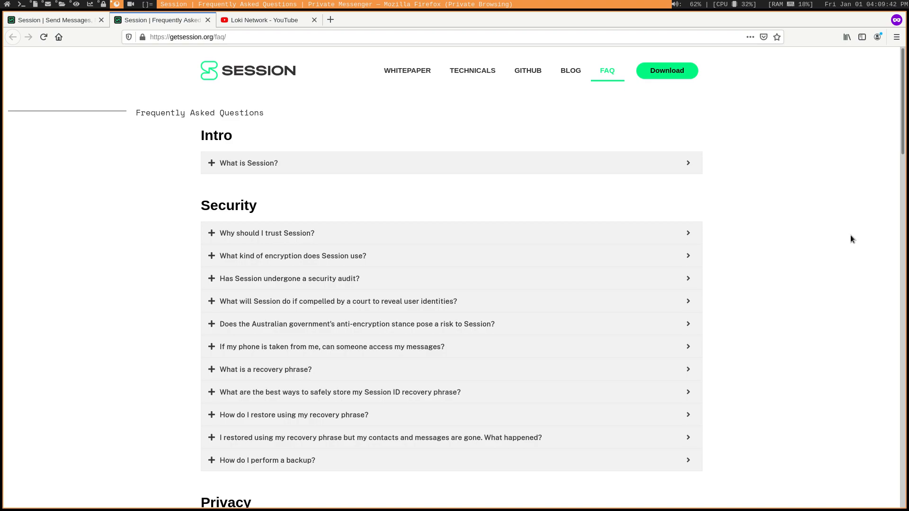
pyautogui.scroll(-3)
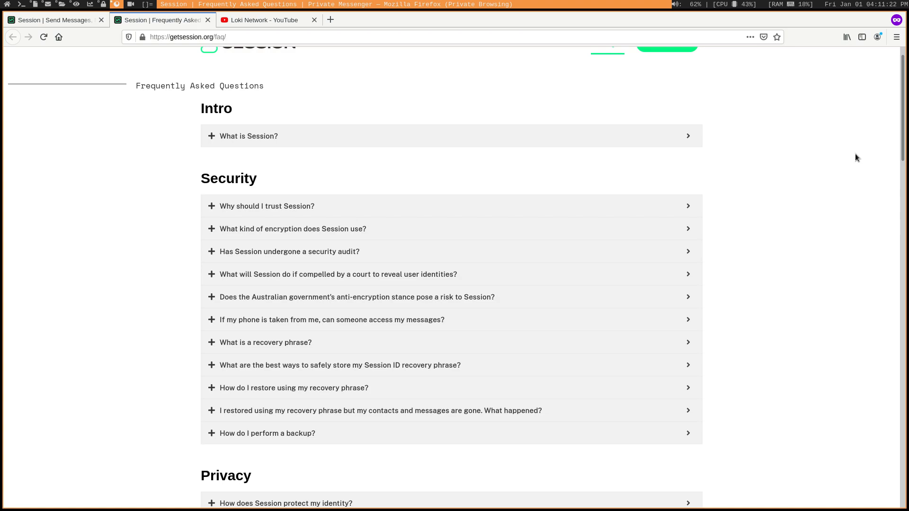
pyautogui.scroll(-3)
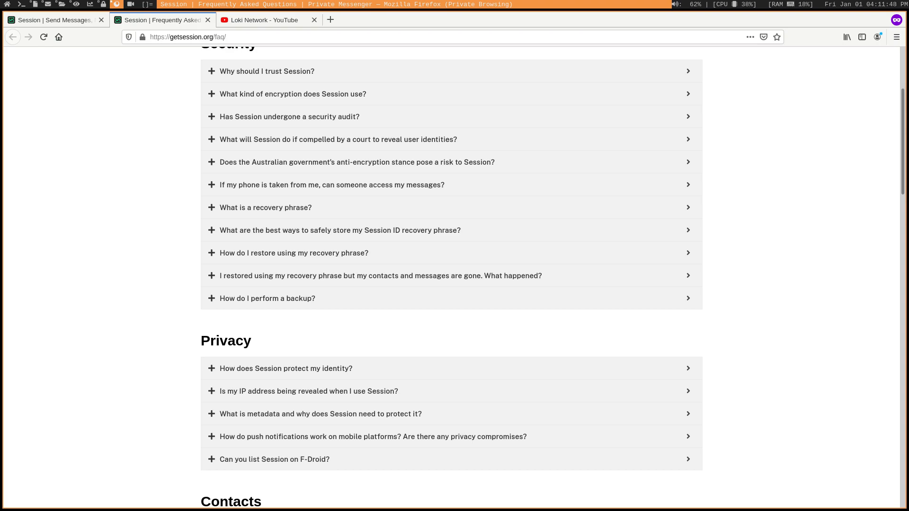
# - Scroll the FAQ past Contacts to show the Messaging questions and the start of Multi-Device
pyautogui.scroll(-3)
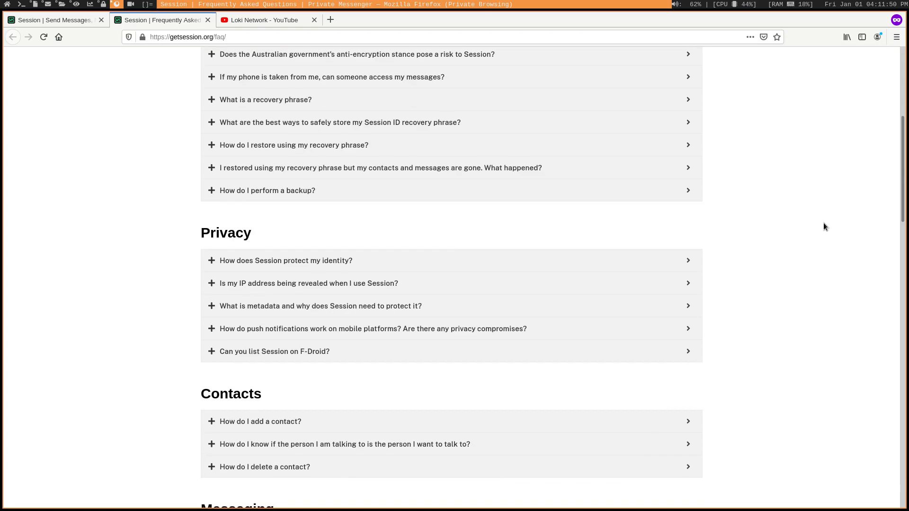
pyautogui.scroll(-3)
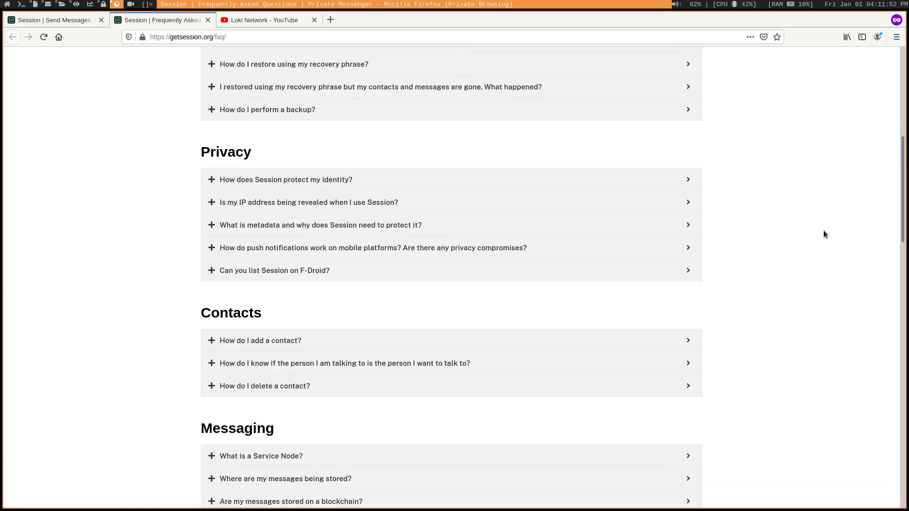
pyautogui.scroll(-3)
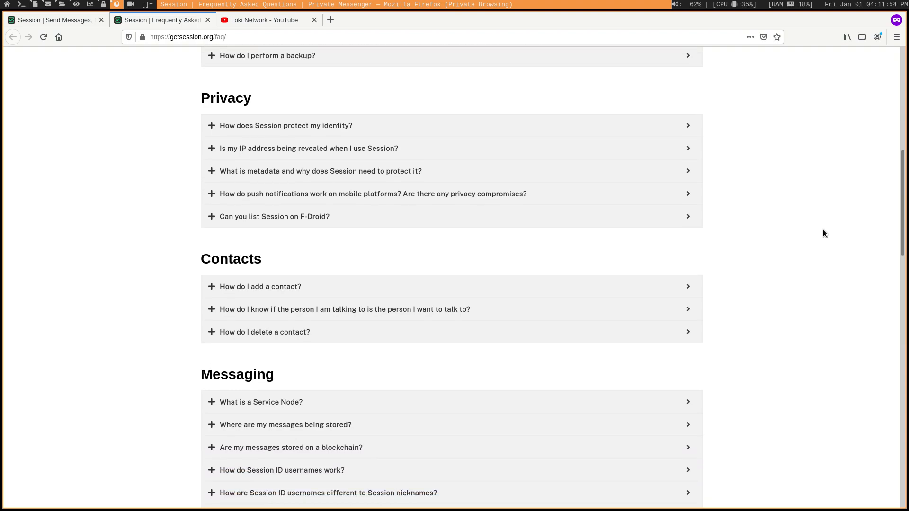
pyautogui.scroll(-3)
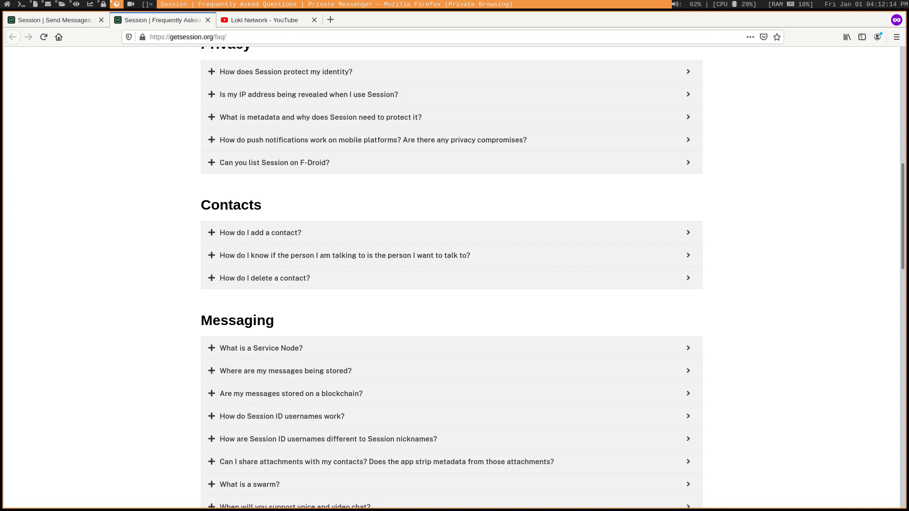
pyautogui.scroll(-3)
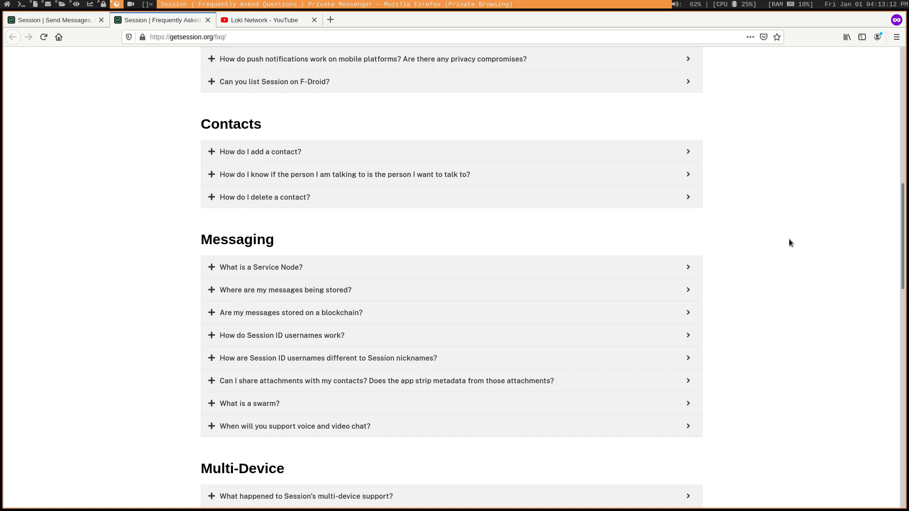
pyautogui.moveTo(787, 230)
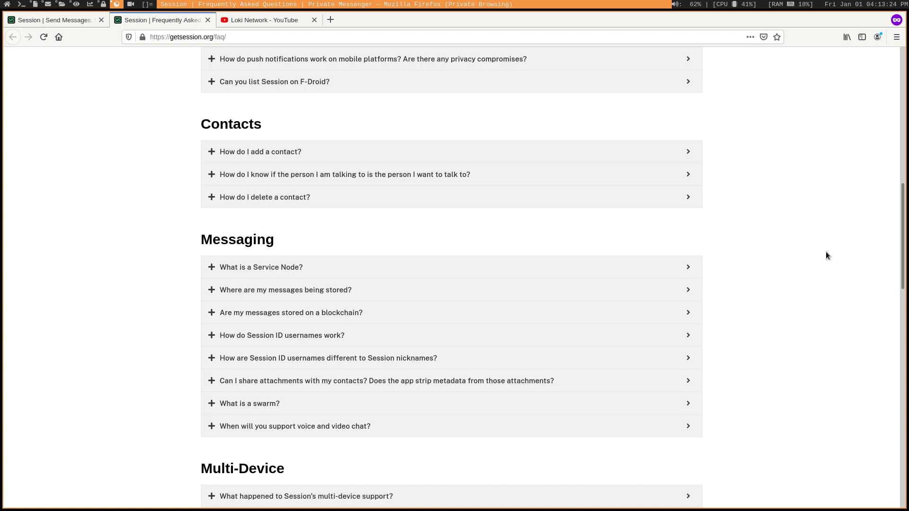
# - Scroll the FAQ further to show all three Multi-Device questions and the start of Groups
pyautogui.scroll(-3)
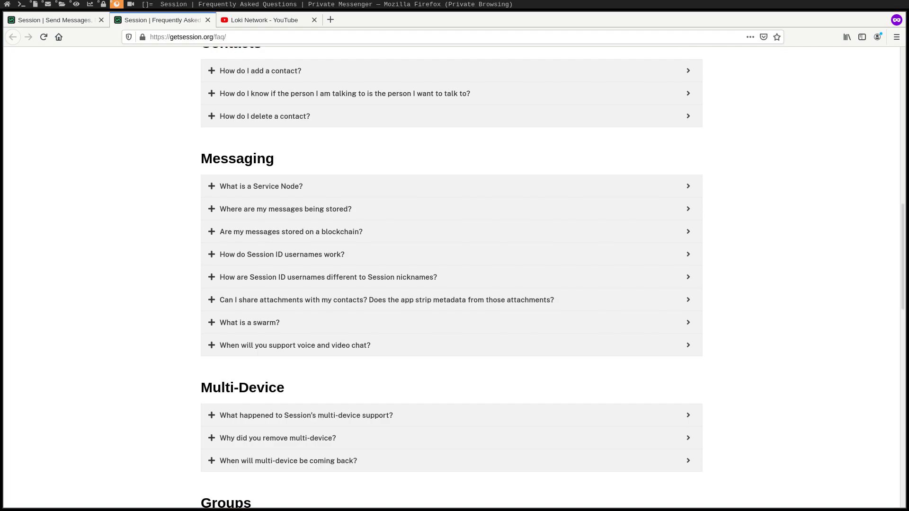
pyautogui.moveTo(613, 166)
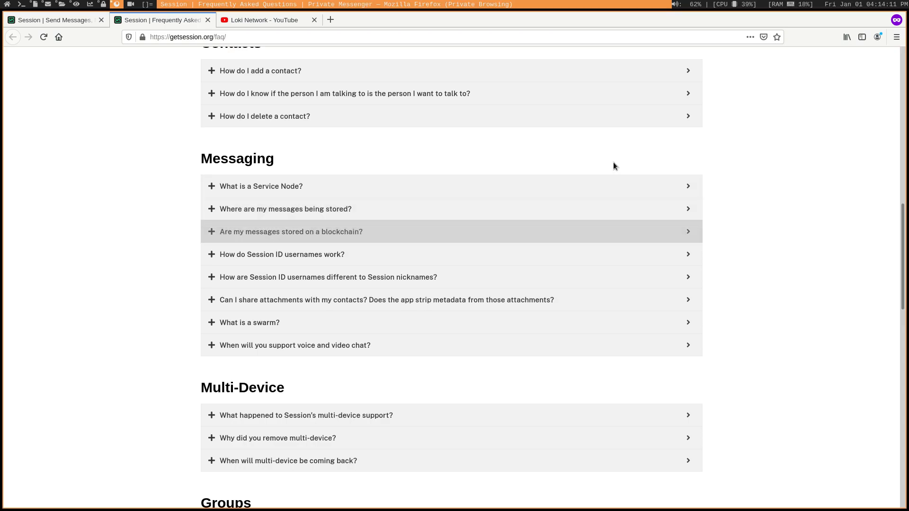
pyautogui.moveTo(255, 154)
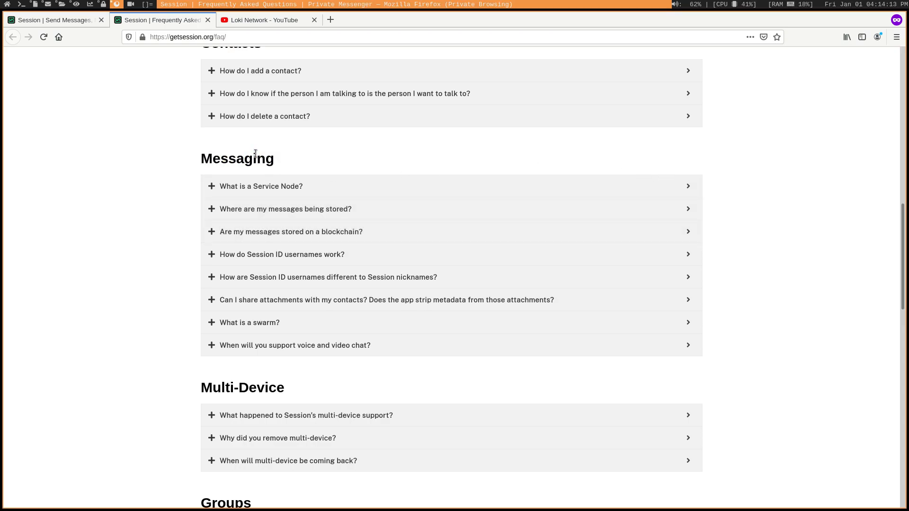
# - Open the Loki Network channel's Videos tab and browse uploads such as the Session verification guides
pyautogui.click(266, 19)
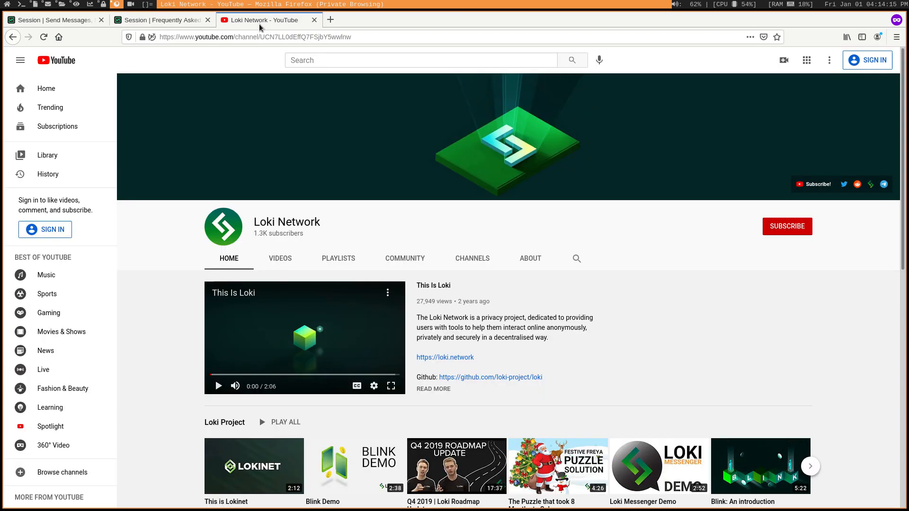
pyautogui.moveTo(284, 278)
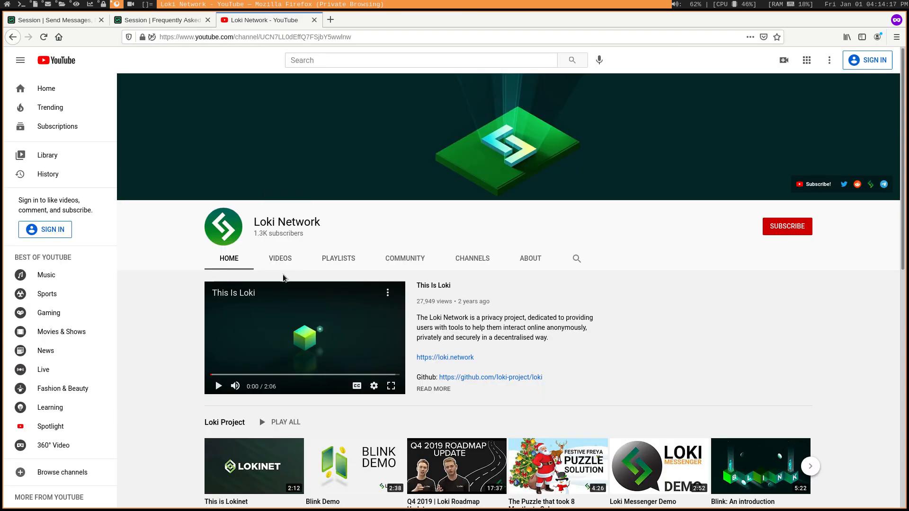
pyautogui.doubleClick(263, 221)
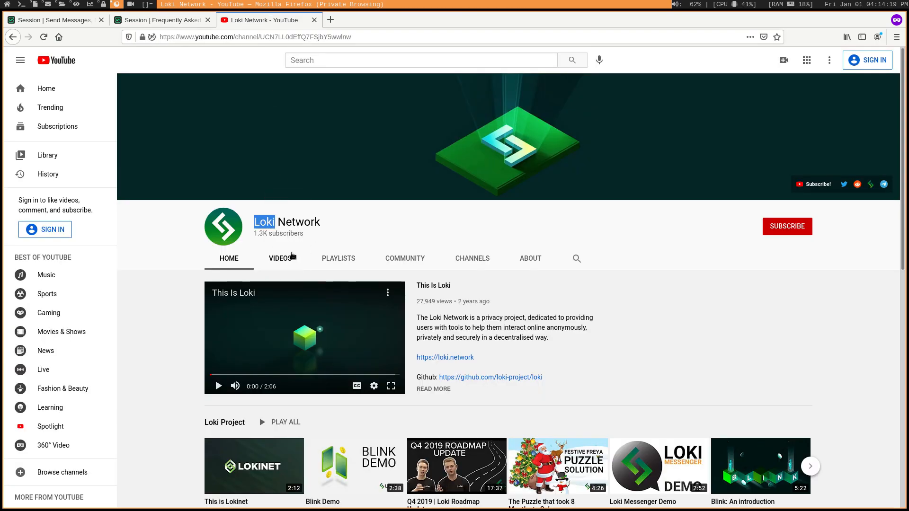
pyautogui.click(280, 258)
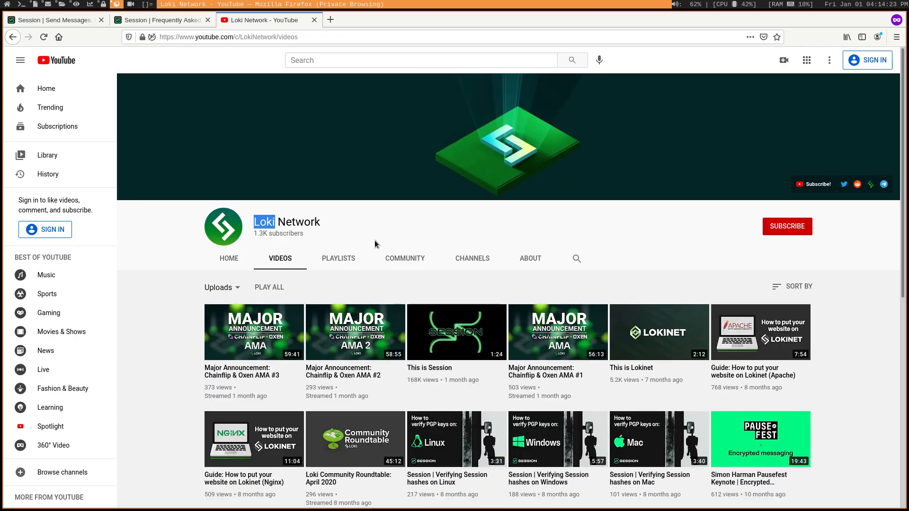
pyautogui.scroll(-3)
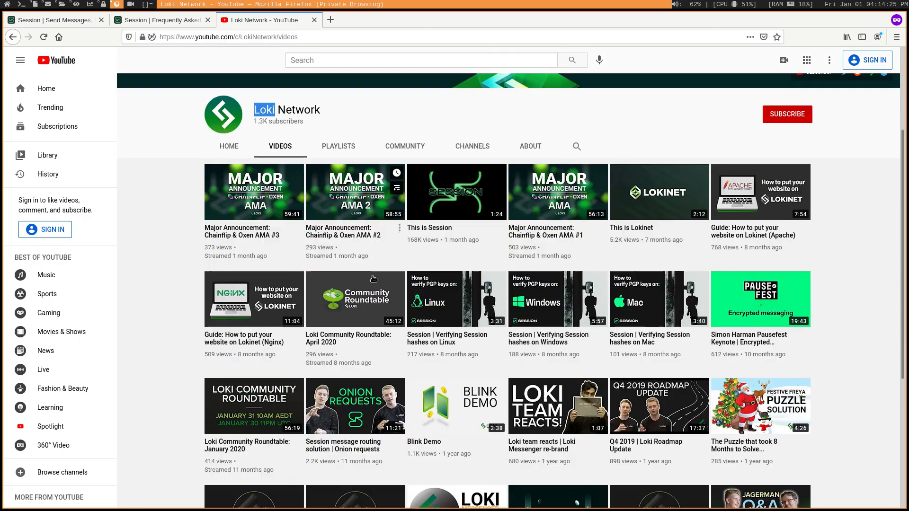
pyautogui.scroll(-3)
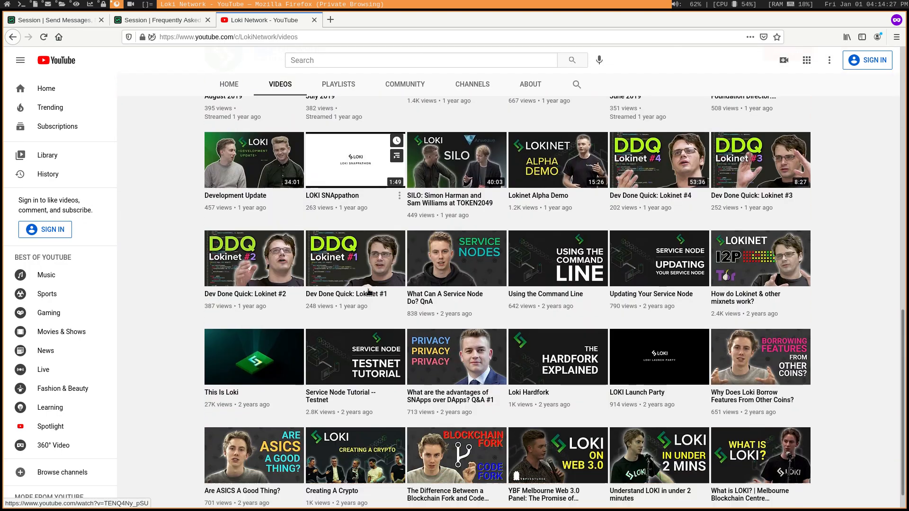
pyautogui.scroll(3)
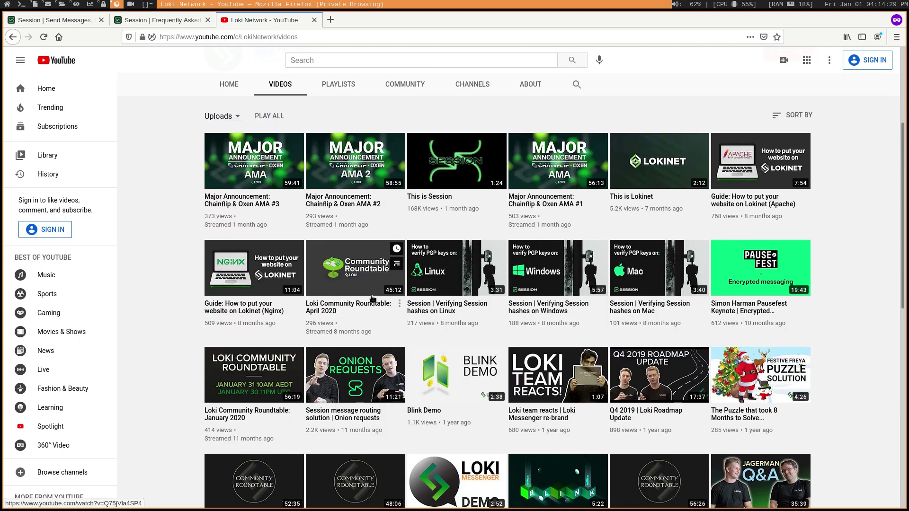
pyautogui.scroll(3)
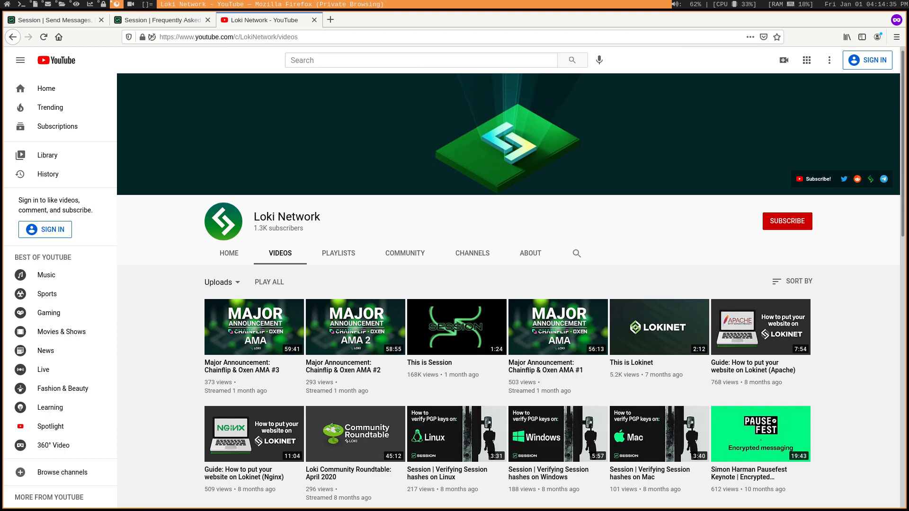
pyautogui.moveTo(170, 272)
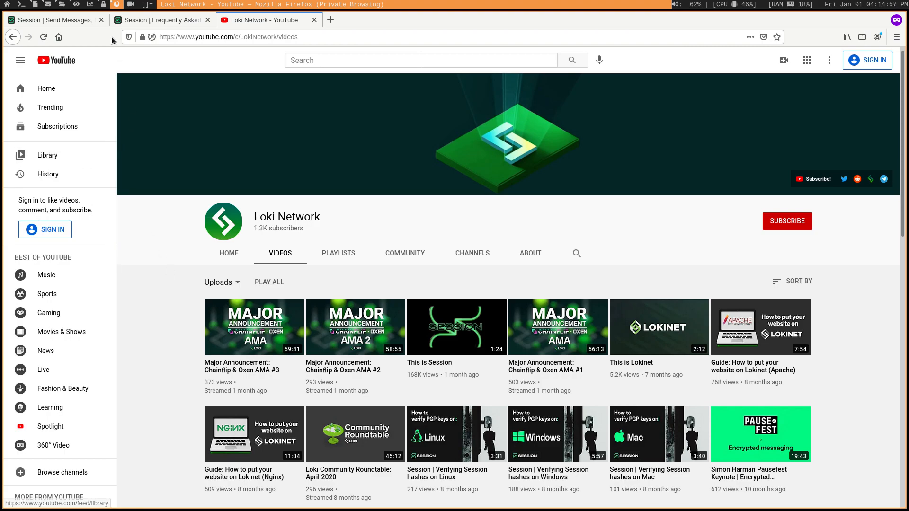
# - Pass through the Session home tab back to the FAQ tab showing Contacts, Messaging and Multi-Device
pyautogui.click(52, 19)
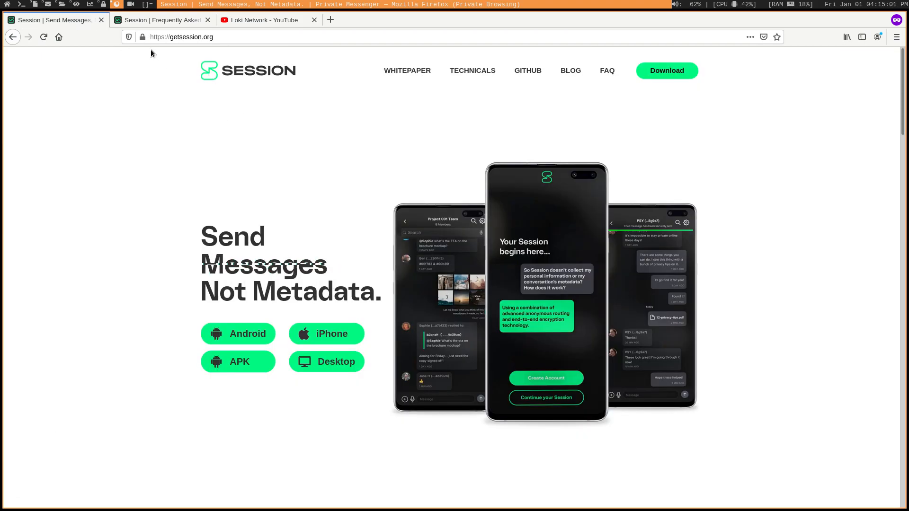
pyautogui.click(161, 20)
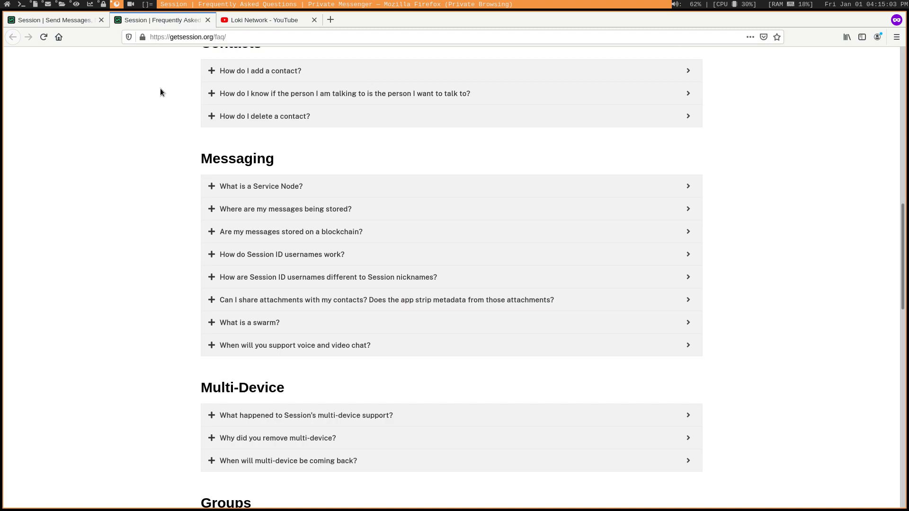
pyautogui.moveTo(179, 179)
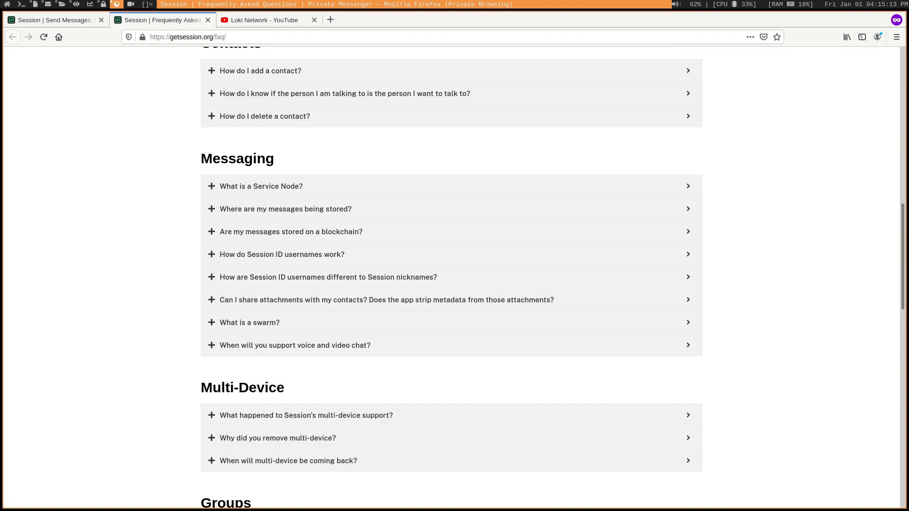
pyautogui.moveTo(194, 177)
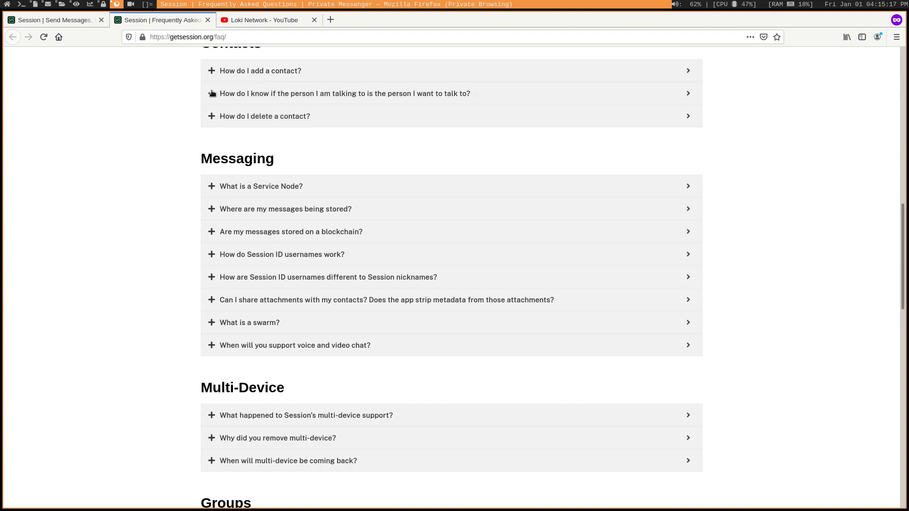
pyautogui.moveTo(190, 100)
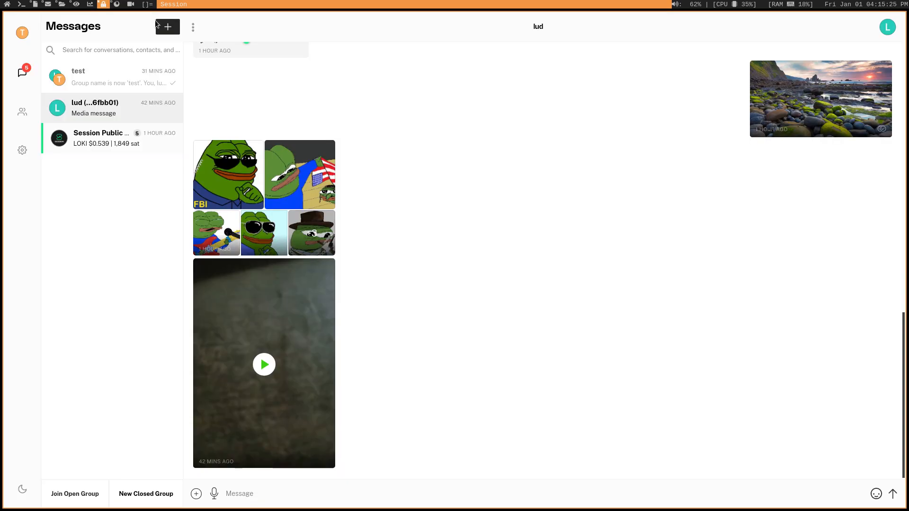
# - Scroll the lud conversation down past the long texts to the shared images, meme grid and video message
pyautogui.scroll(3)
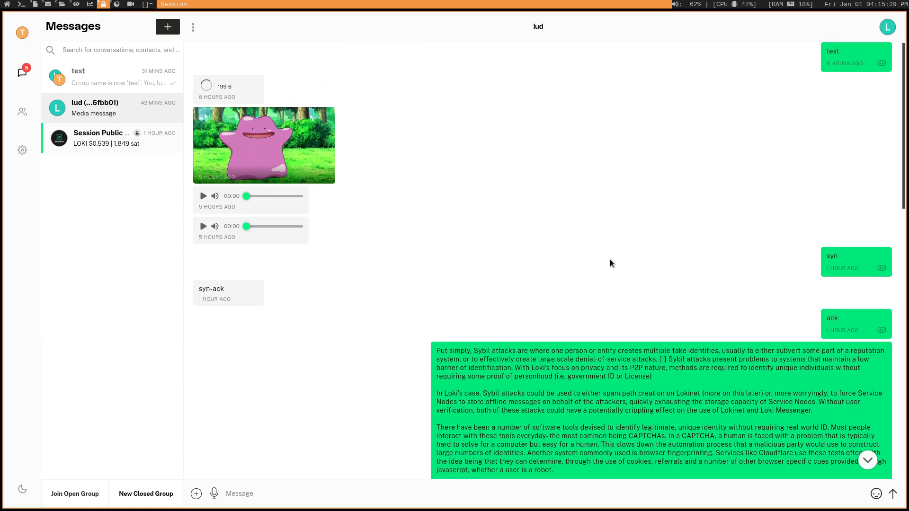
pyautogui.moveTo(842, 33)
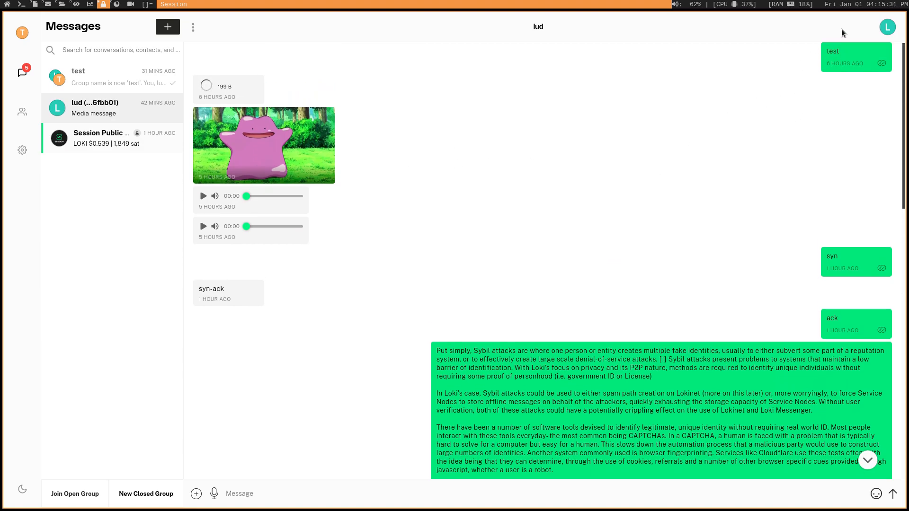
pyautogui.moveTo(291, 136)
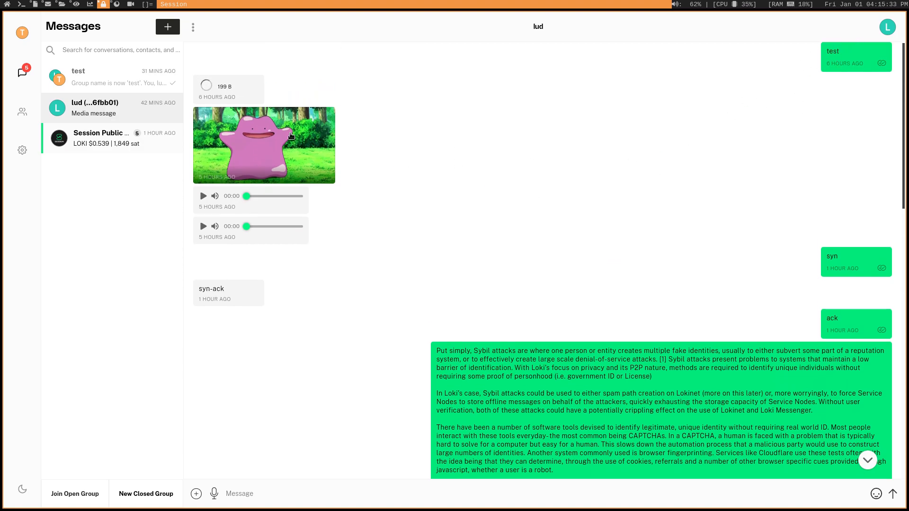
pyautogui.moveTo(635, 194)
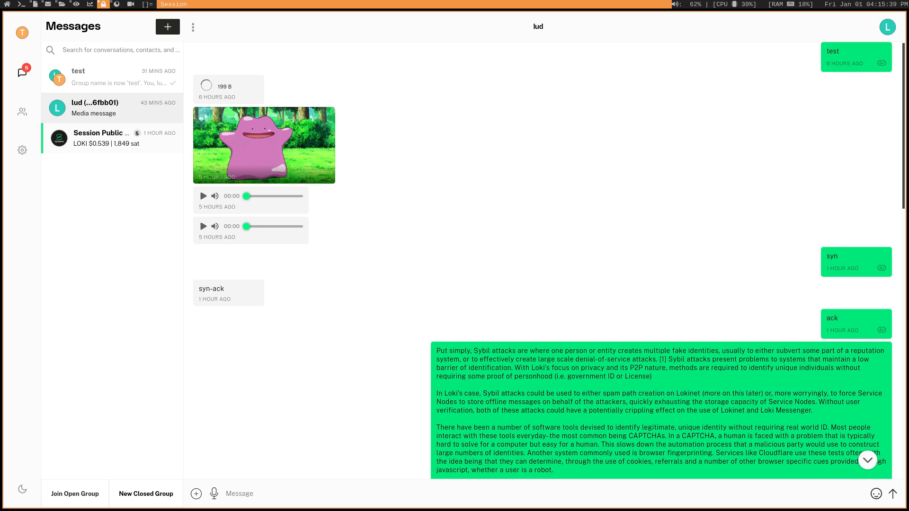
pyautogui.moveTo(371, 162)
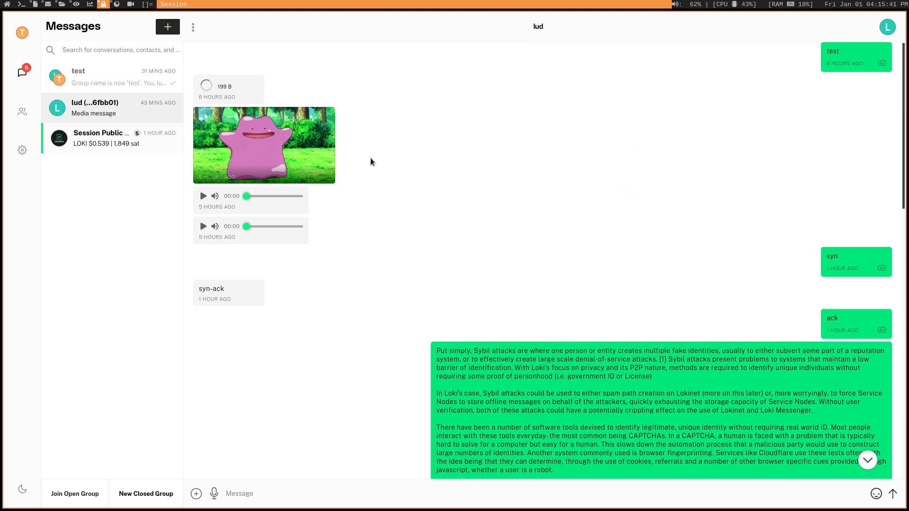
pyautogui.moveTo(302, 155)
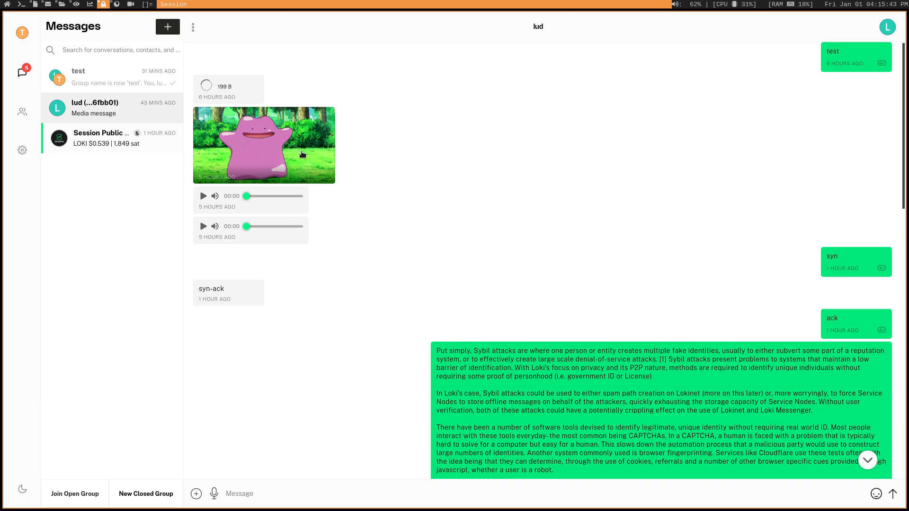
pyautogui.moveTo(338, 173)
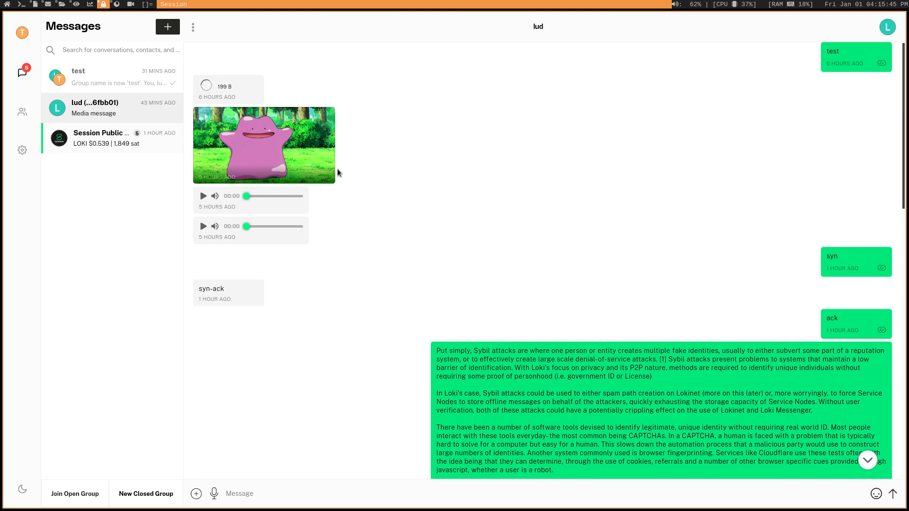
pyautogui.scroll(-3)
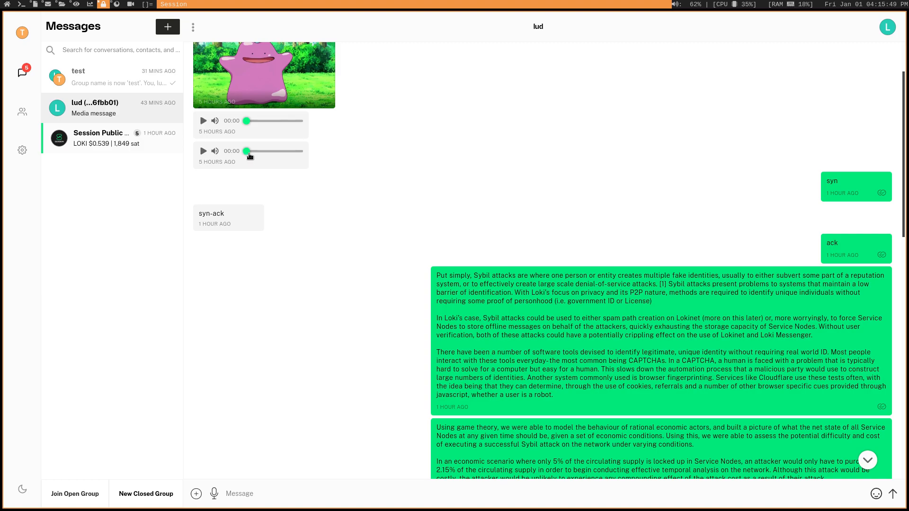
pyautogui.moveTo(298, 133)
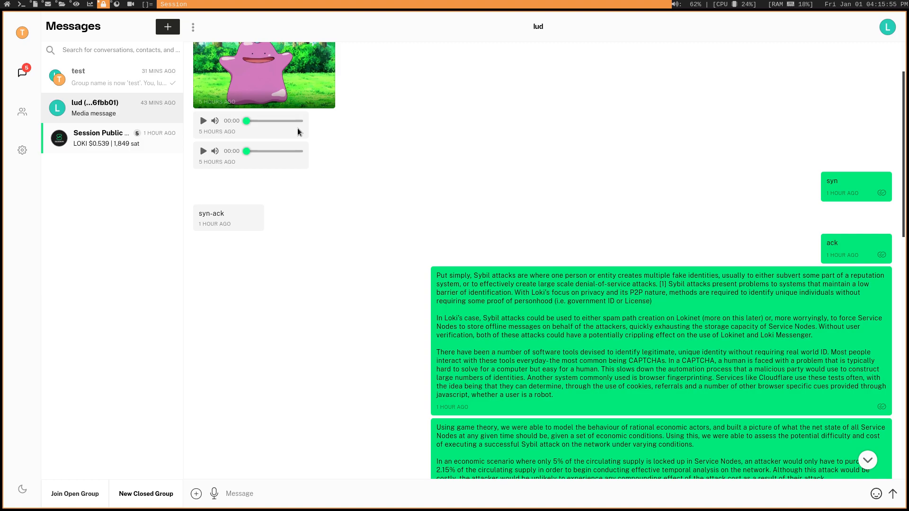
pyautogui.scroll(-3)
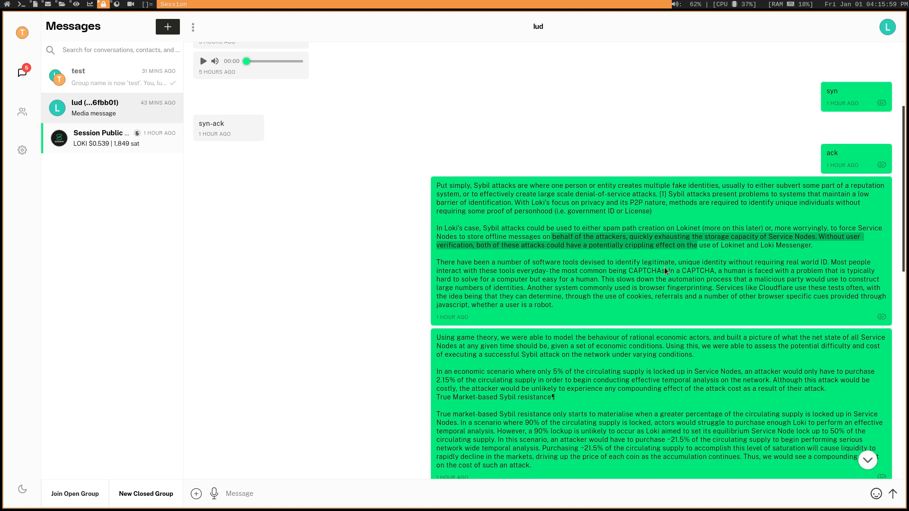
pyautogui.scroll(-3)
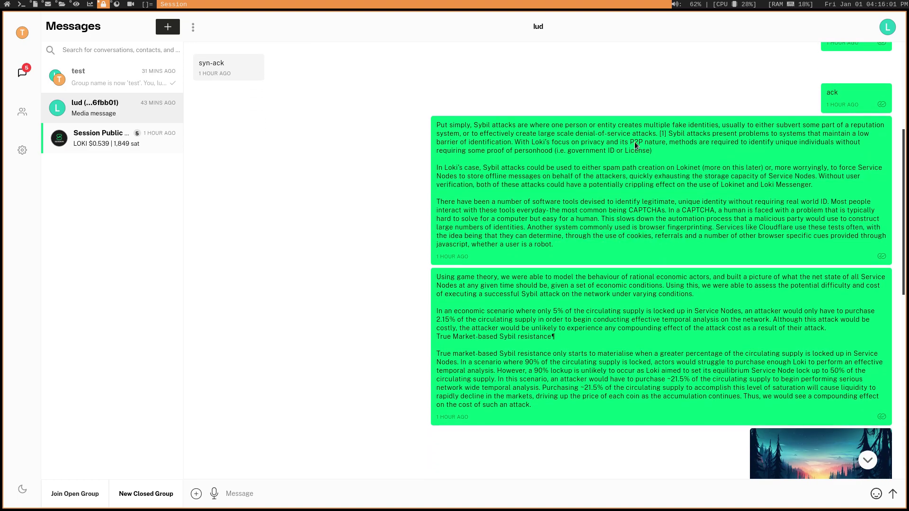
pyautogui.moveTo(650, 204)
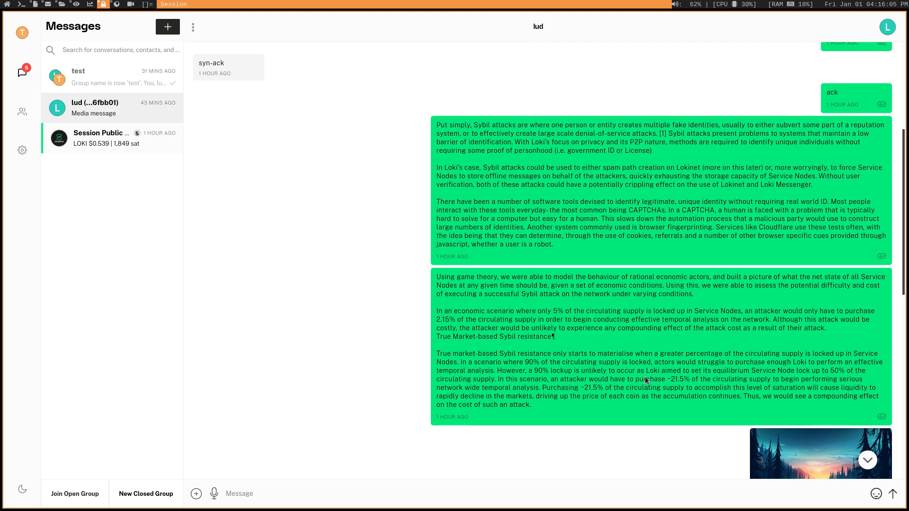
pyautogui.scroll(-3)
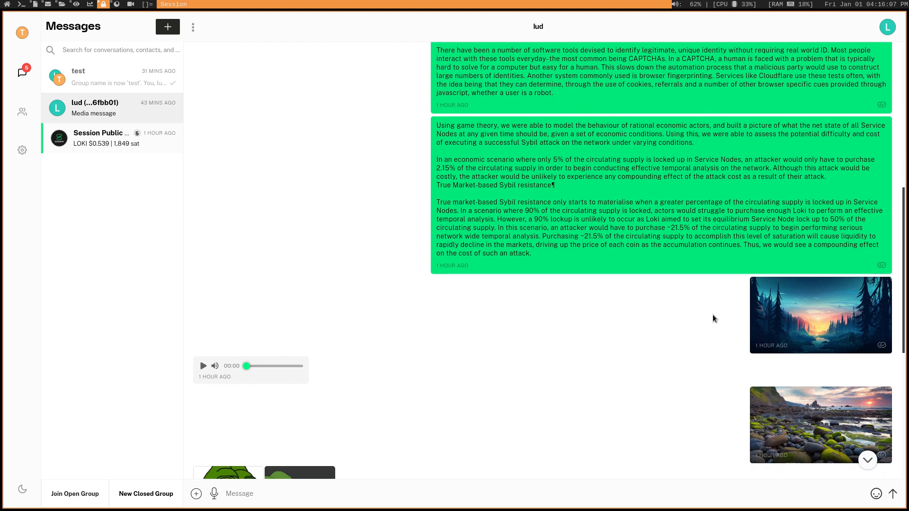
pyautogui.scroll(3)
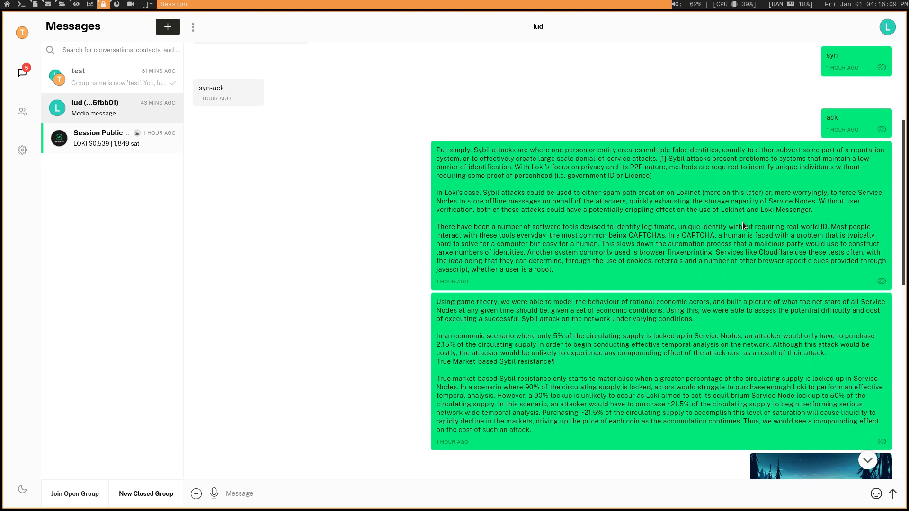
pyautogui.scroll(-3)
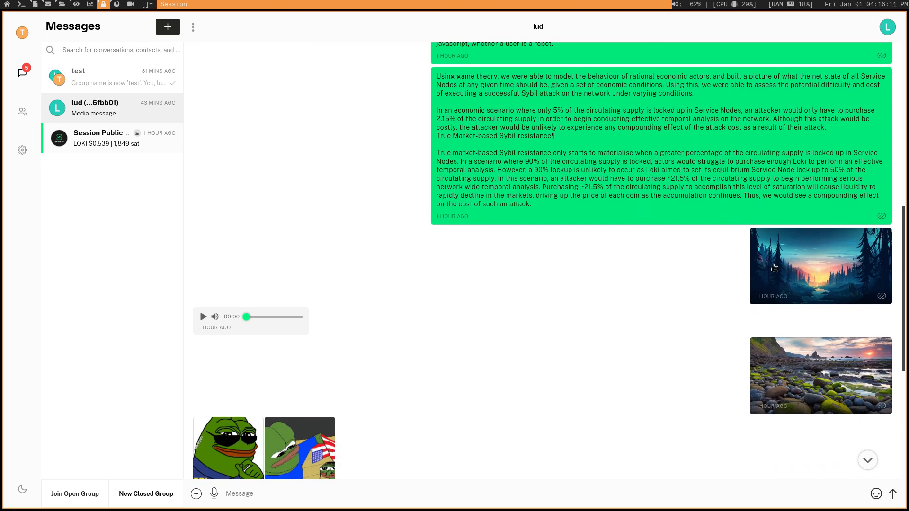
pyautogui.scroll(-3)
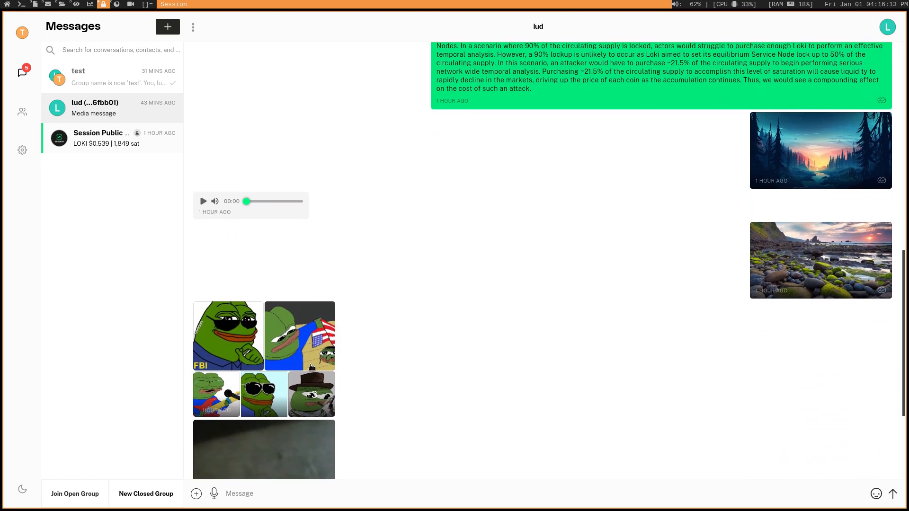
pyautogui.scroll(-3)
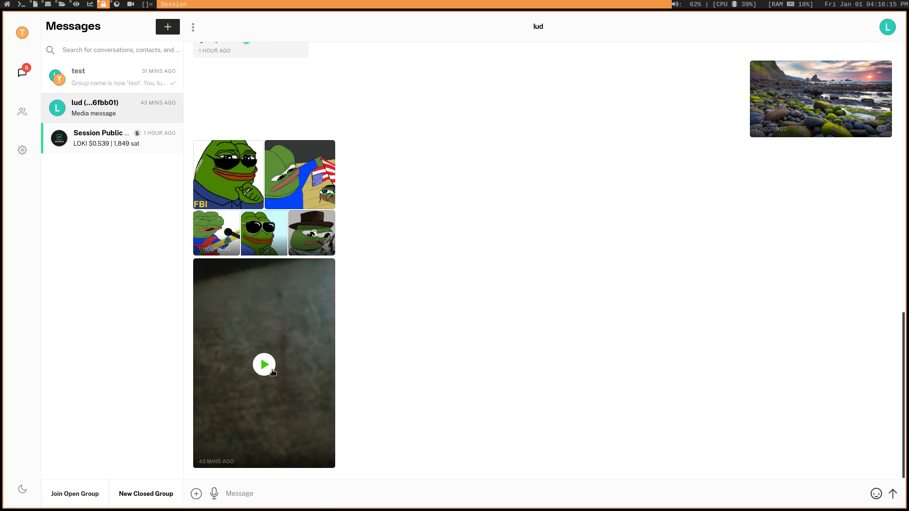
pyautogui.click(263, 365)
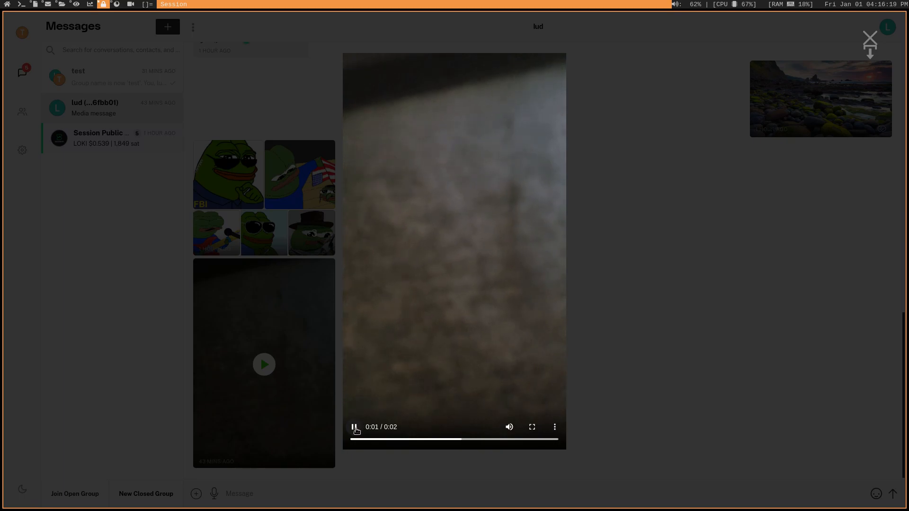
pyautogui.click(354, 427)
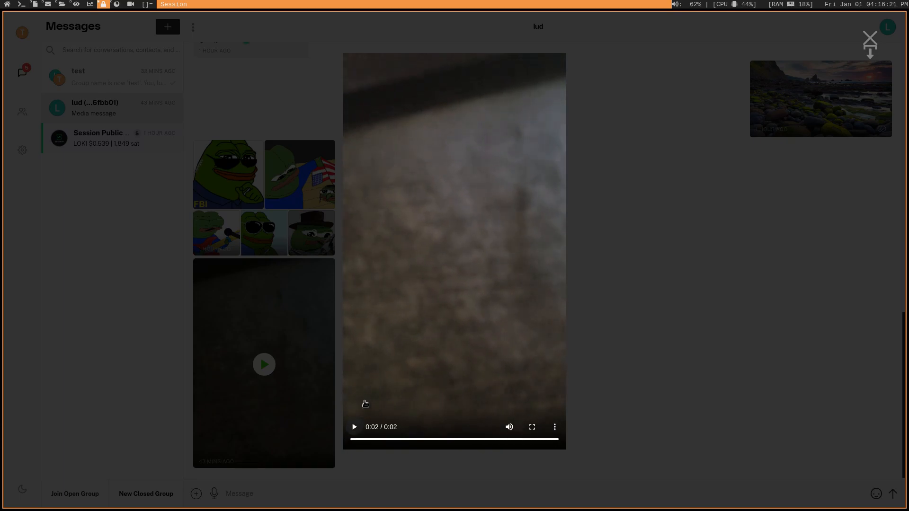
pyautogui.moveTo(857, 52)
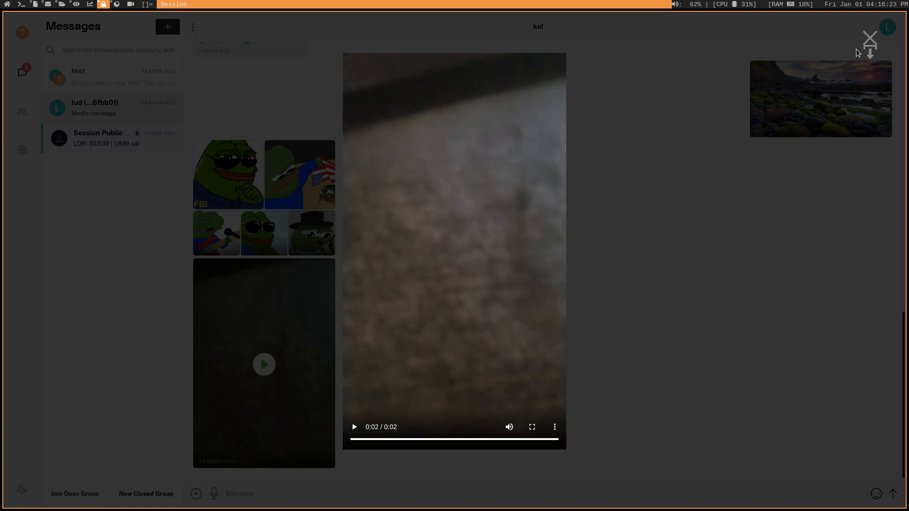
pyautogui.click(869, 37)
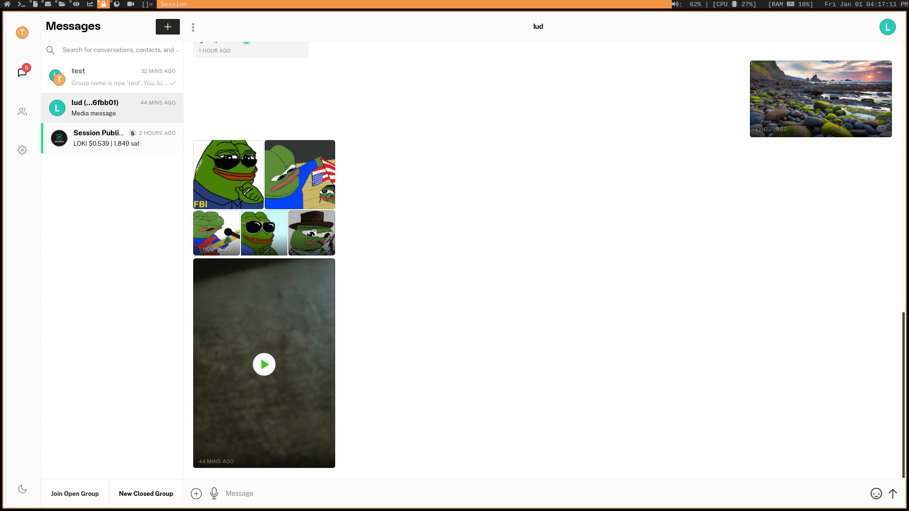
pyautogui.moveTo(437, 5)
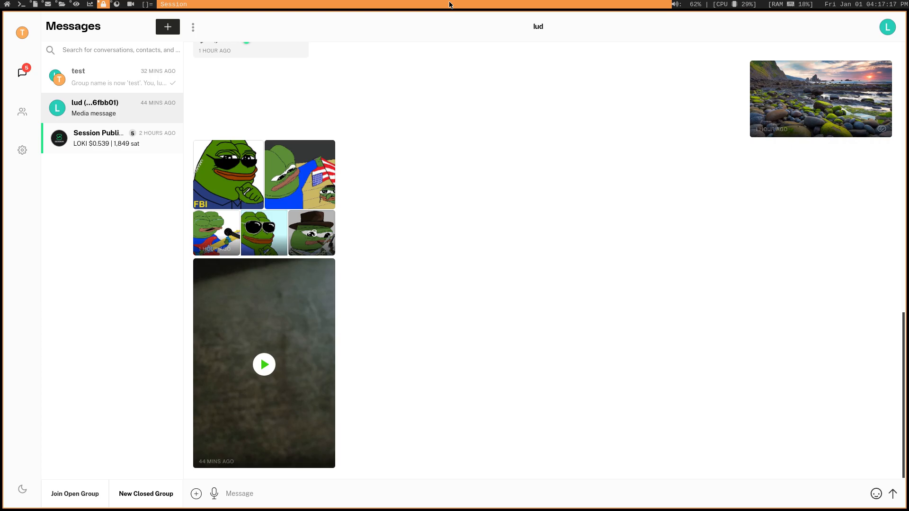
pyautogui.moveTo(213, 43)
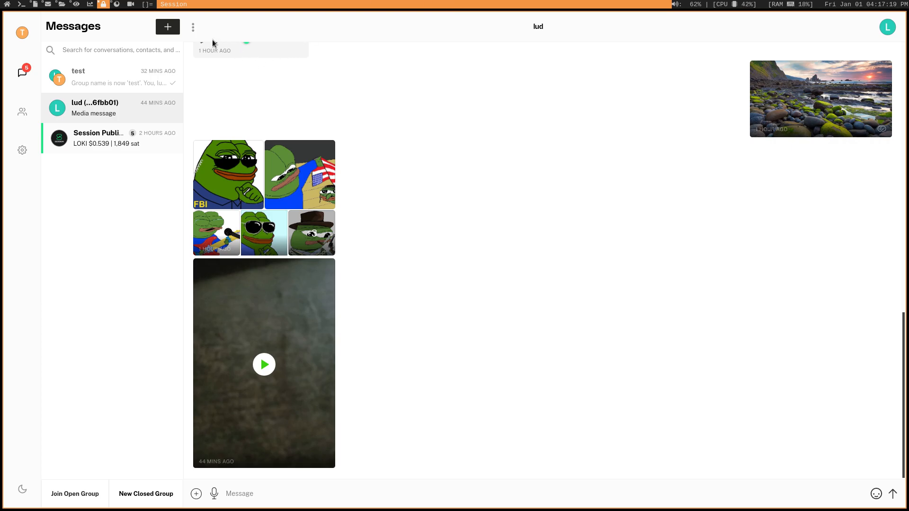
# - Open your profile (thomas) with its Session ID, view the QR code, then return to the profile
pyautogui.click(22, 33)
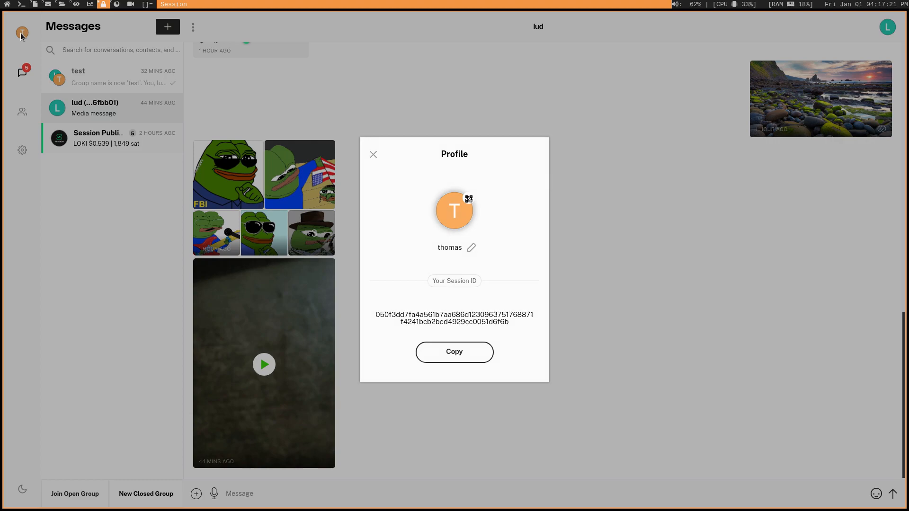
pyautogui.moveTo(72, 21)
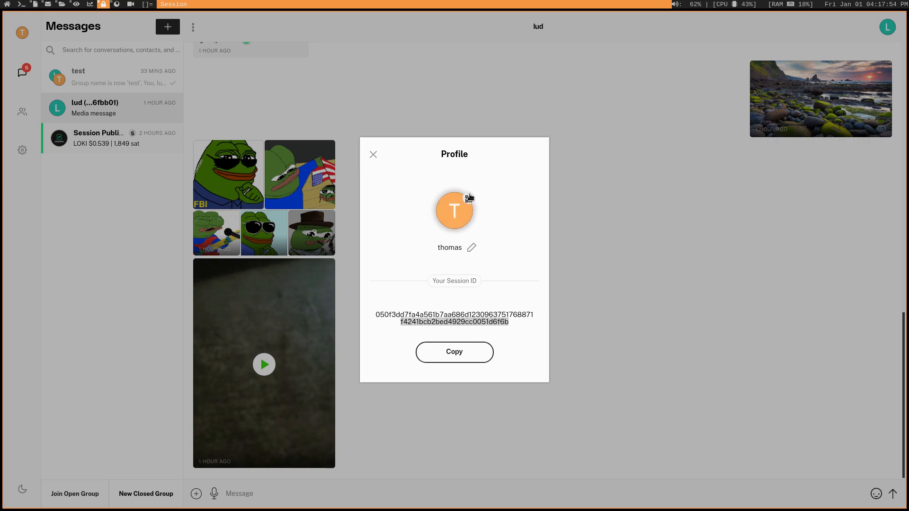
pyautogui.click(468, 196)
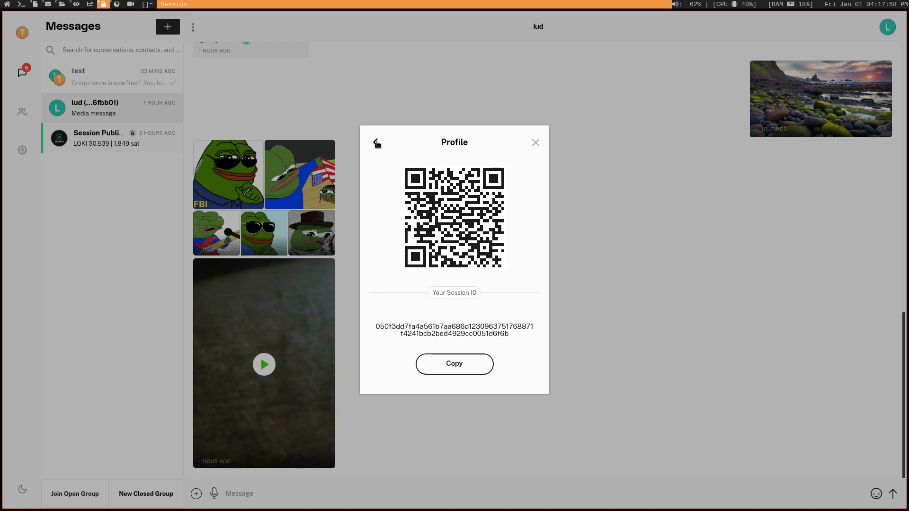
pyautogui.click(375, 143)
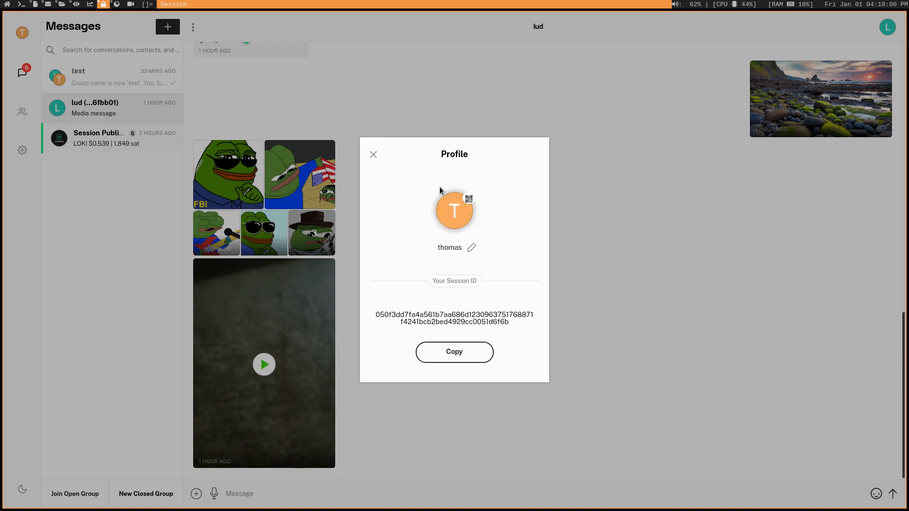
pyautogui.moveTo(394, 234)
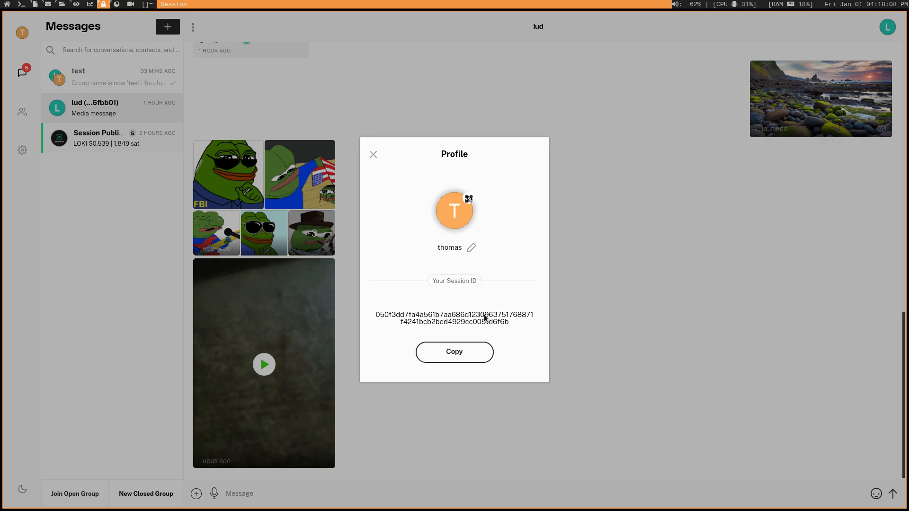
pyautogui.moveTo(514, 332)
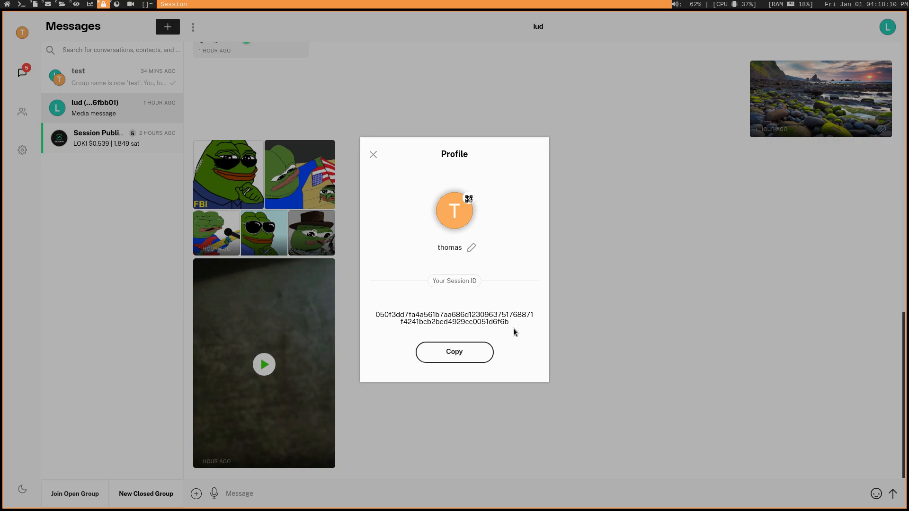
pyautogui.moveTo(436, 269)
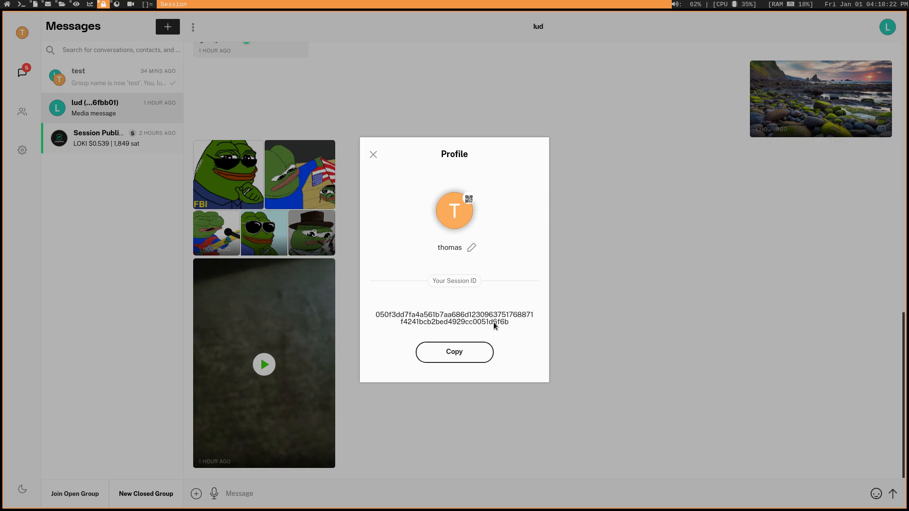
pyautogui.moveTo(496, 321)
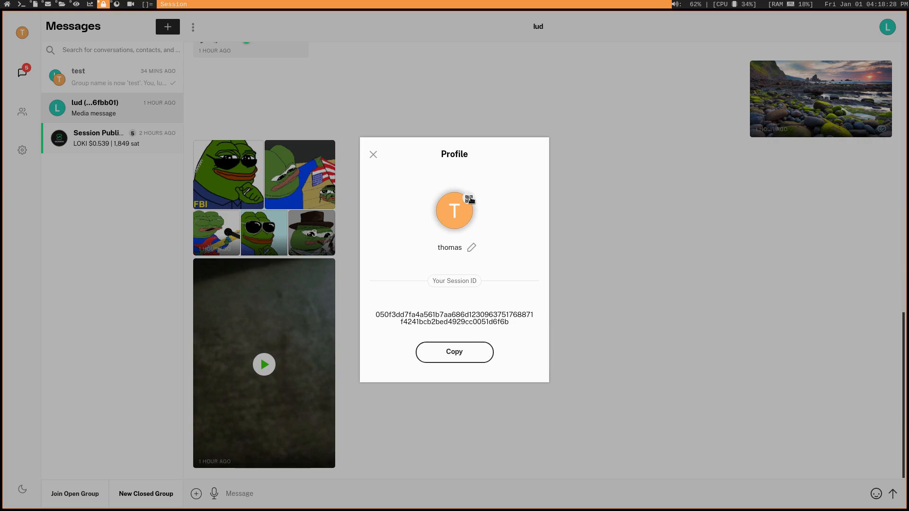
pyautogui.click(470, 198)
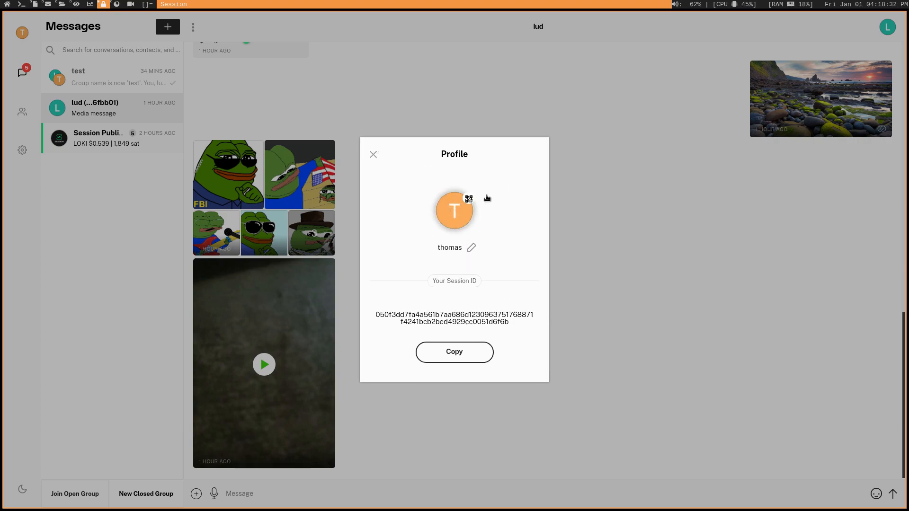
pyautogui.moveTo(438, 325)
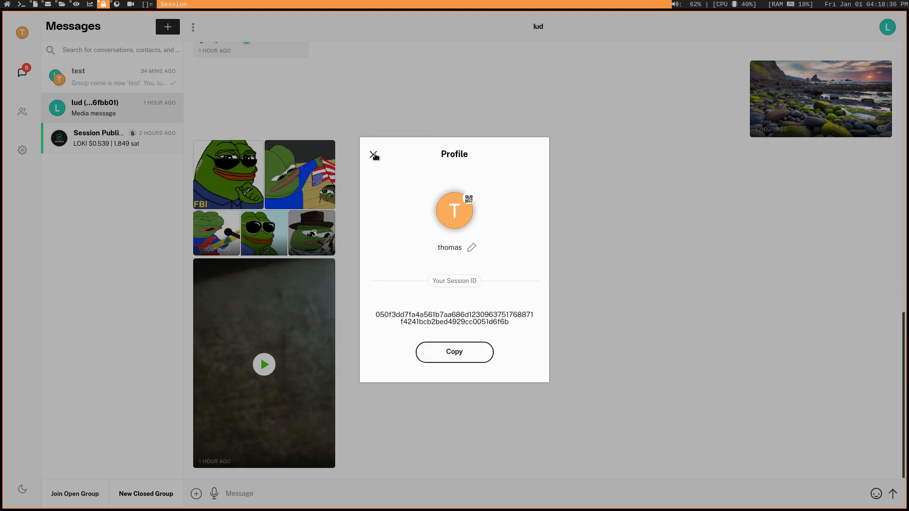
# - Close the Profile dialog to return to the lud conversation
pyautogui.click(373, 154)
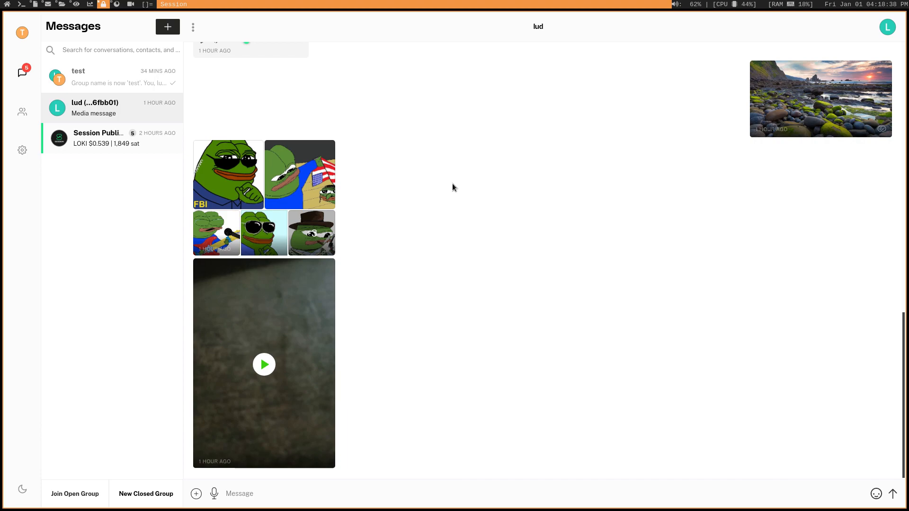
pyautogui.moveTo(629, 99)
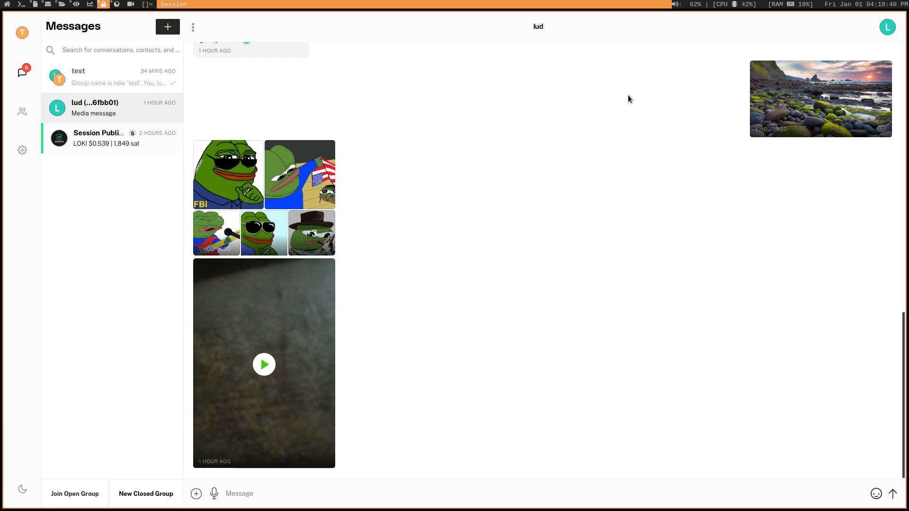